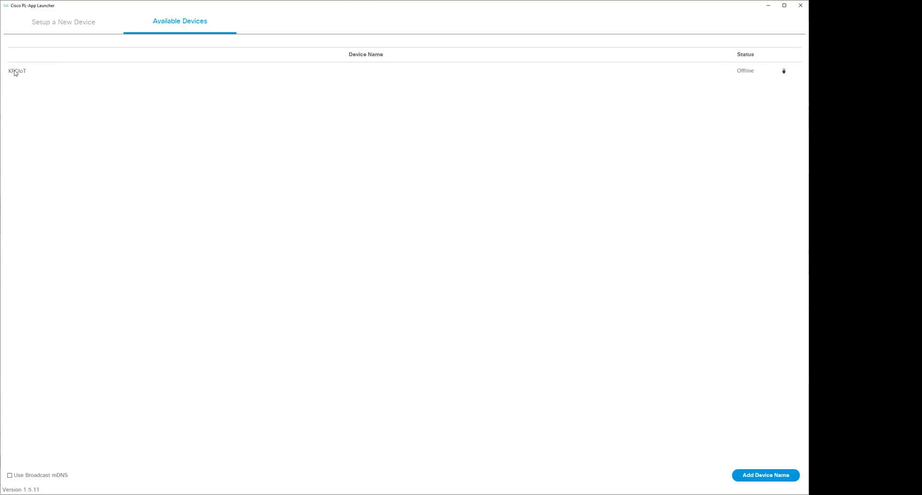
mouse_move(375, 25)
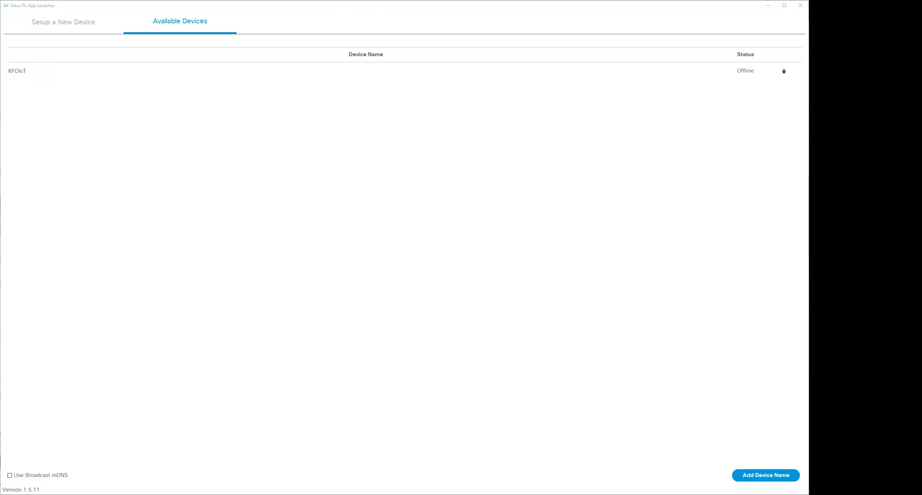
mouse_move(50, 29)
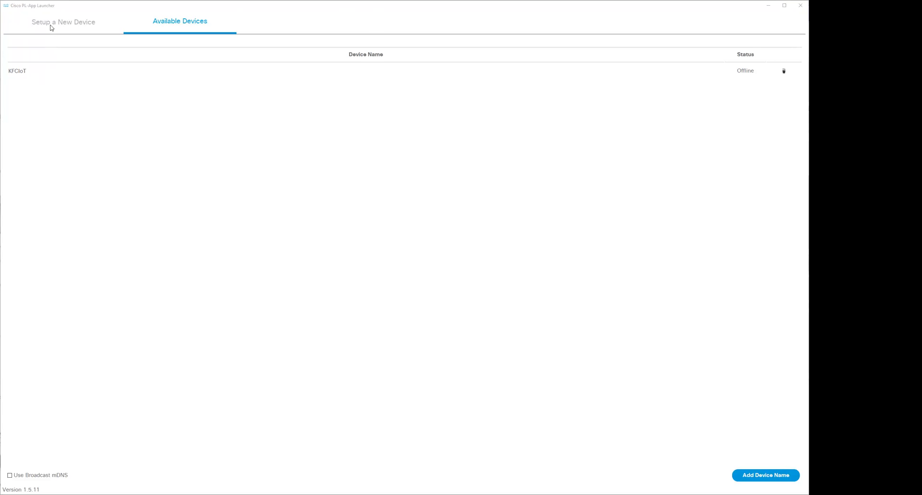
Glance at the Setup a New Device page, then return to the Available Devices list
click(64, 22)
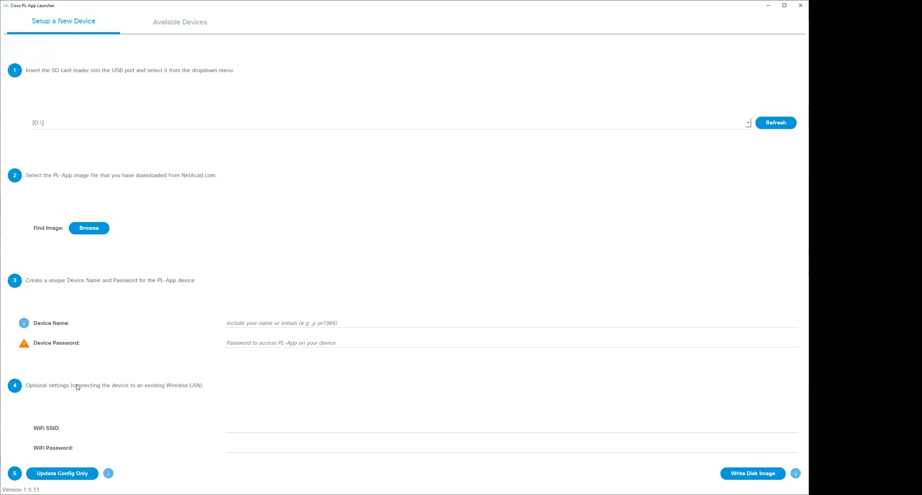
click(181, 23)
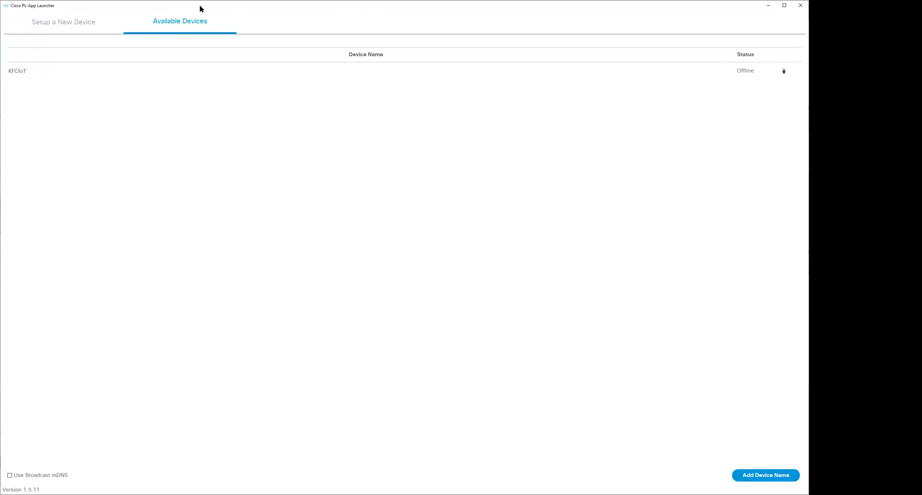
mouse_move(149, 41)
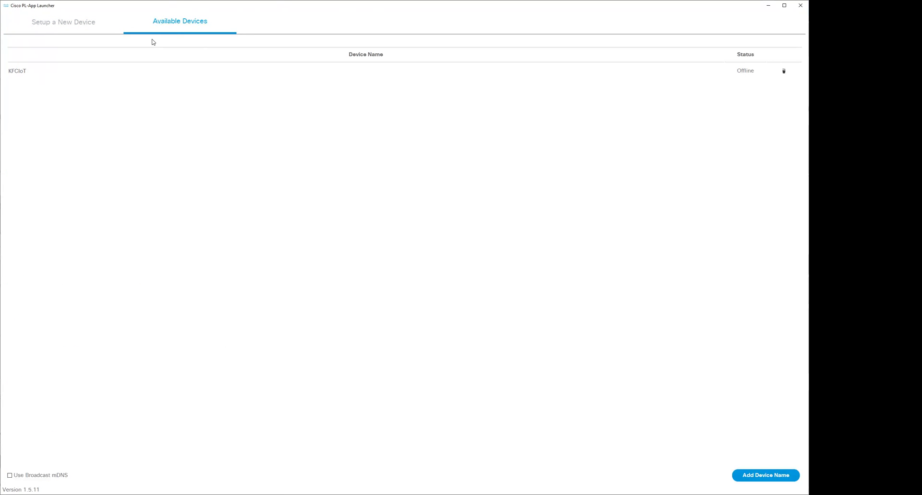
mouse_move(26, 73)
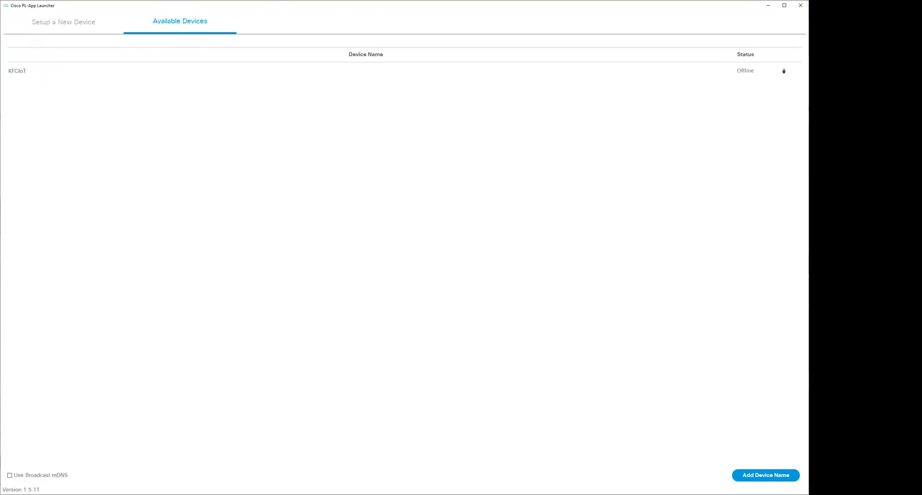
mouse_move(684, 312)
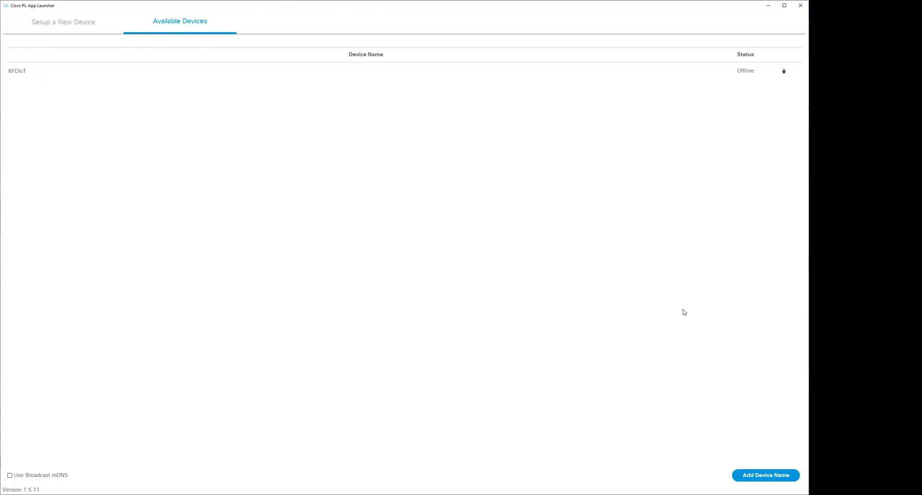
mouse_move(390, 106)
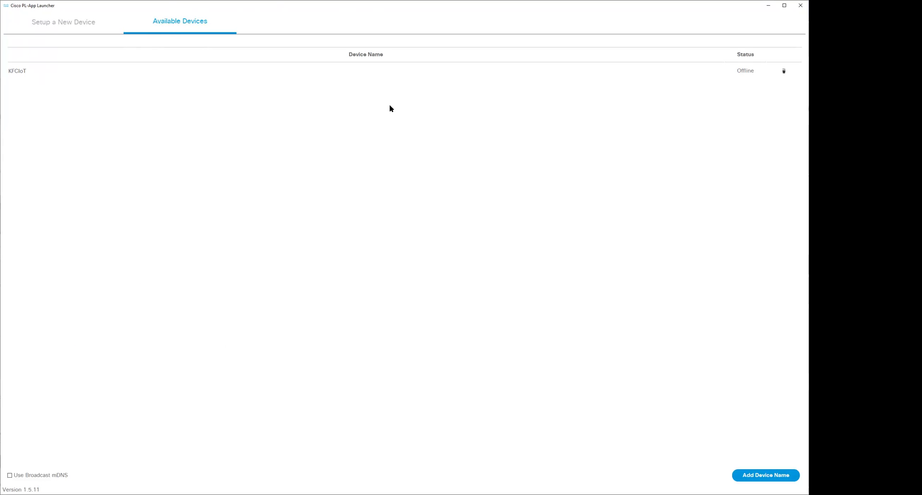
mouse_move(77, 63)
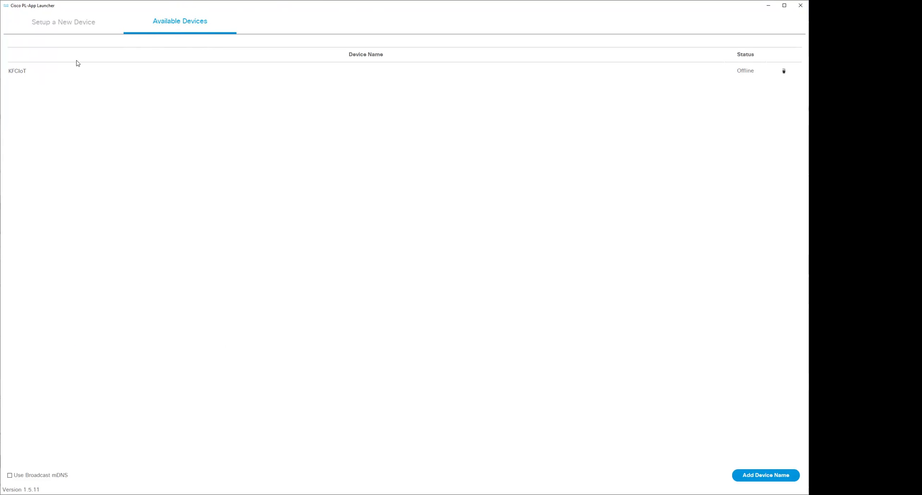
mouse_move(56, 378)
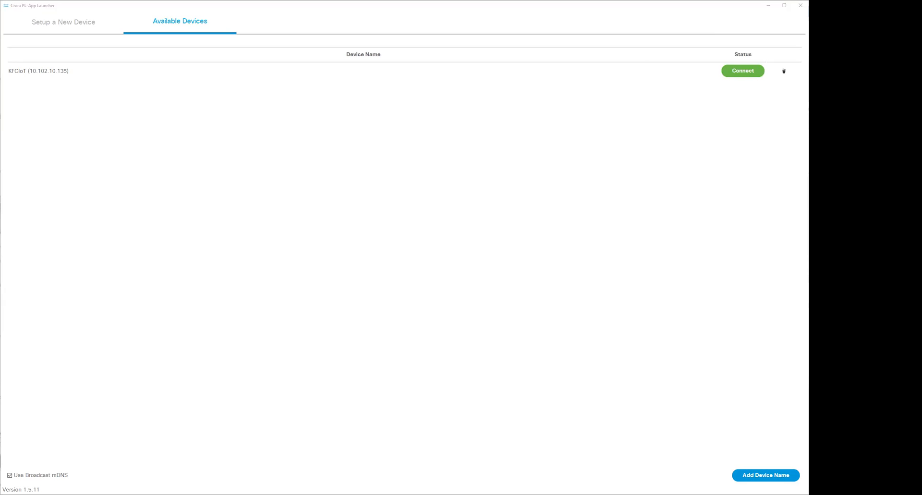
Connect to KFCIoT, log in with the password, check Running, return to Files, then view the lab PDF
click(744, 71)
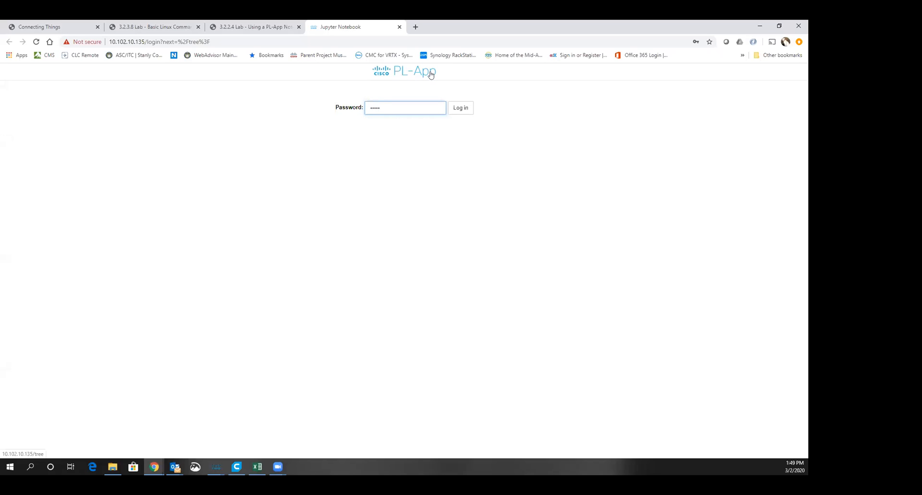
click(461, 107)
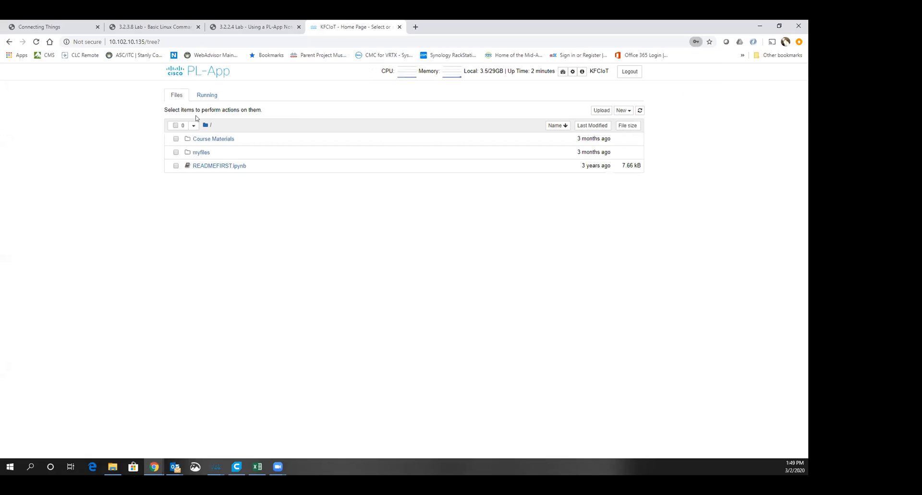
click(207, 95)
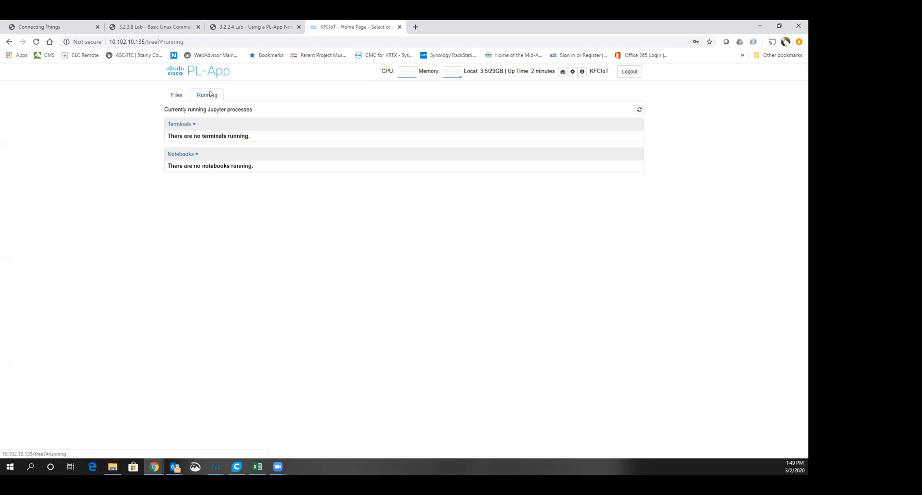
click(177, 95)
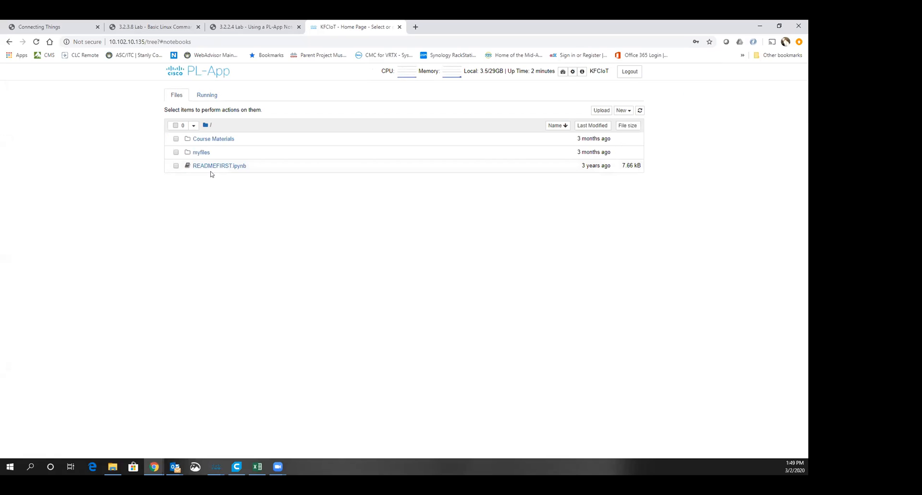
mouse_move(514, 71)
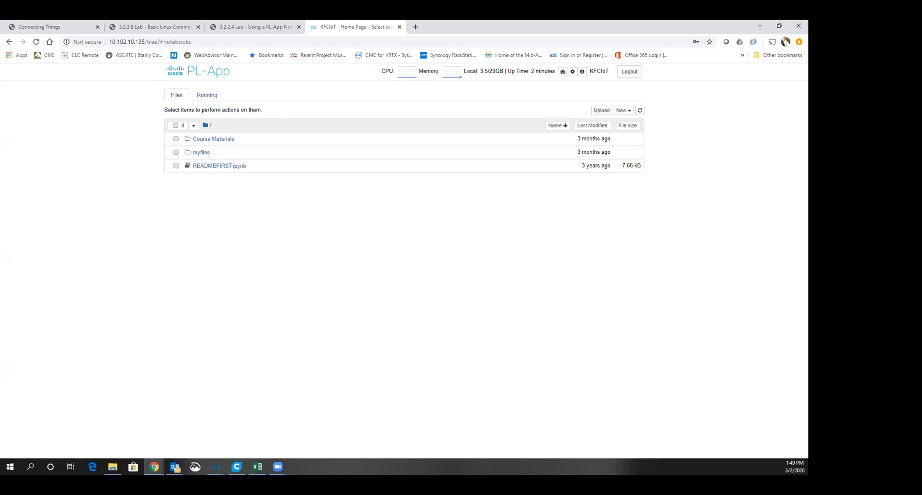
mouse_move(38, 291)
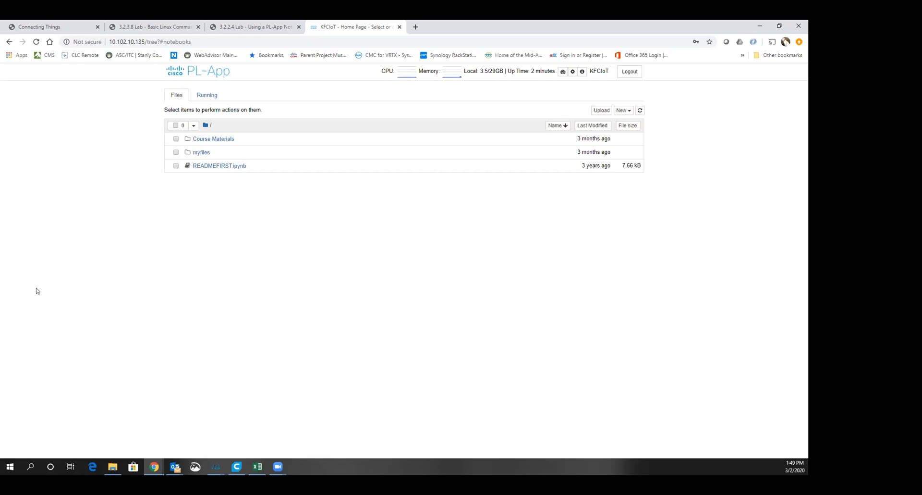
mouse_move(191, 196)
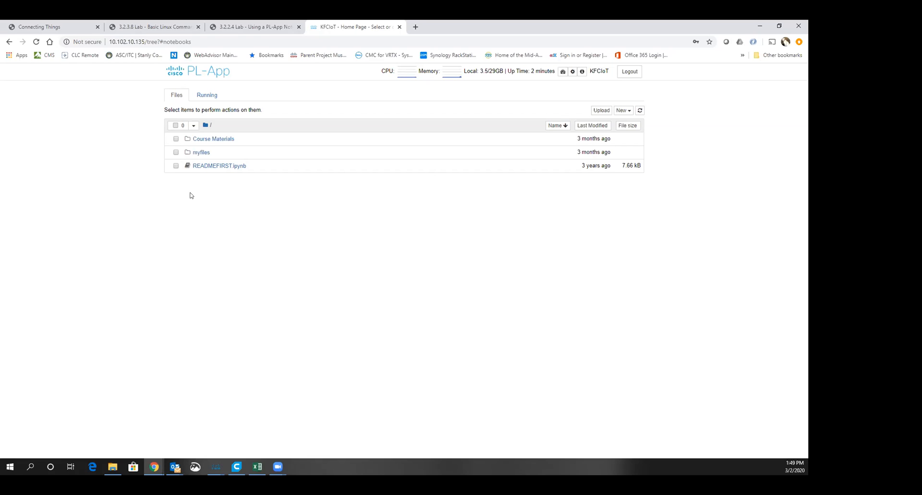
click(258, 27)
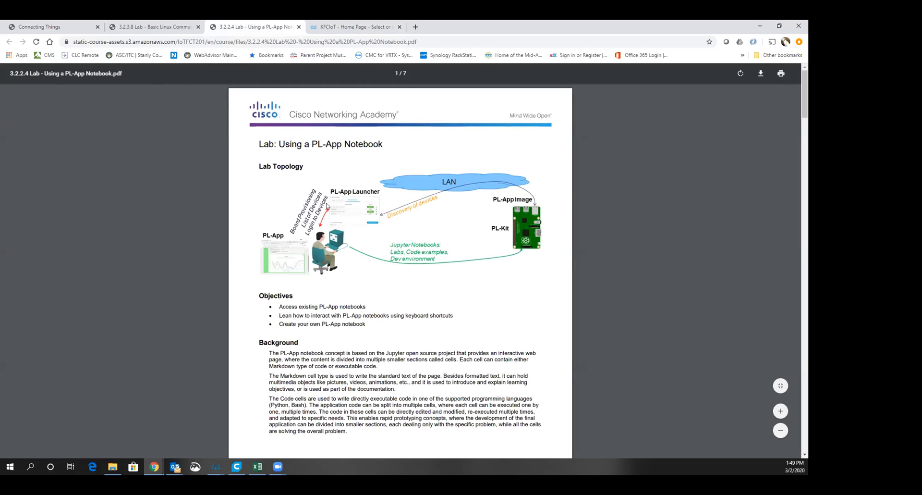
mouse_move(515, 204)
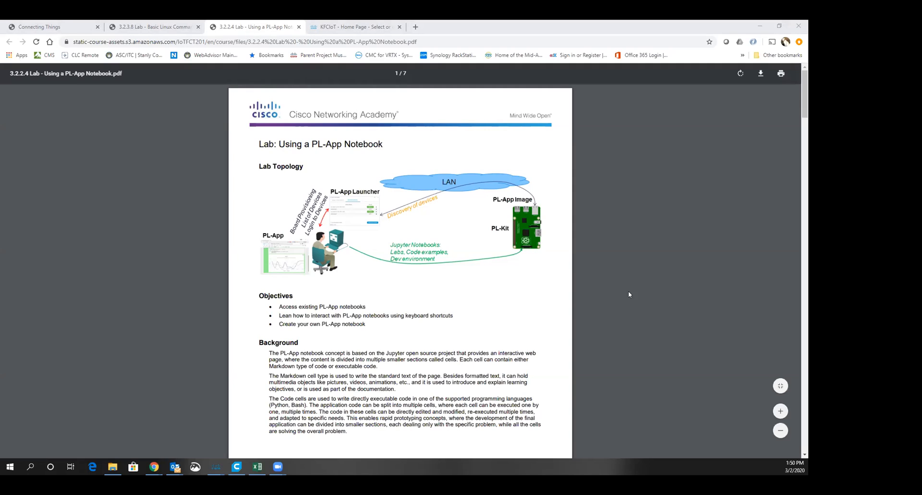
mouse_move(367, 273)
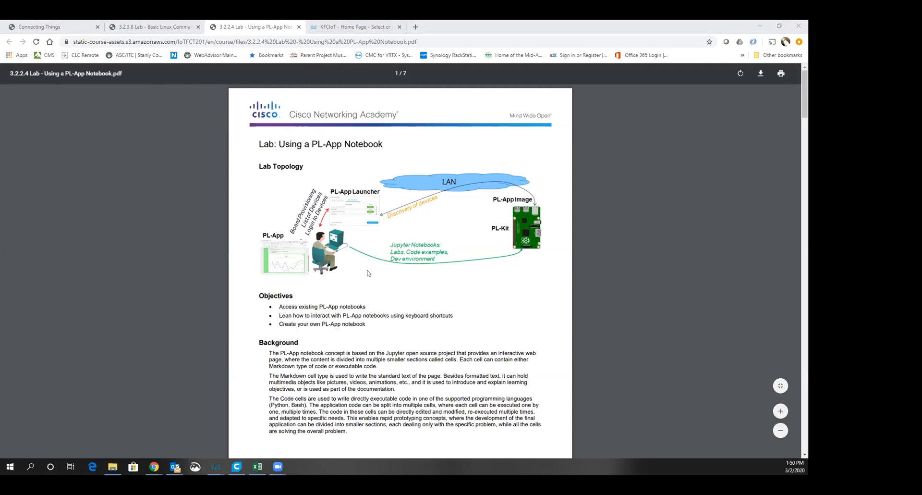
Scroll the lab PDF down a few pages, checking the PL-App file list in between
scroll(down, 3)
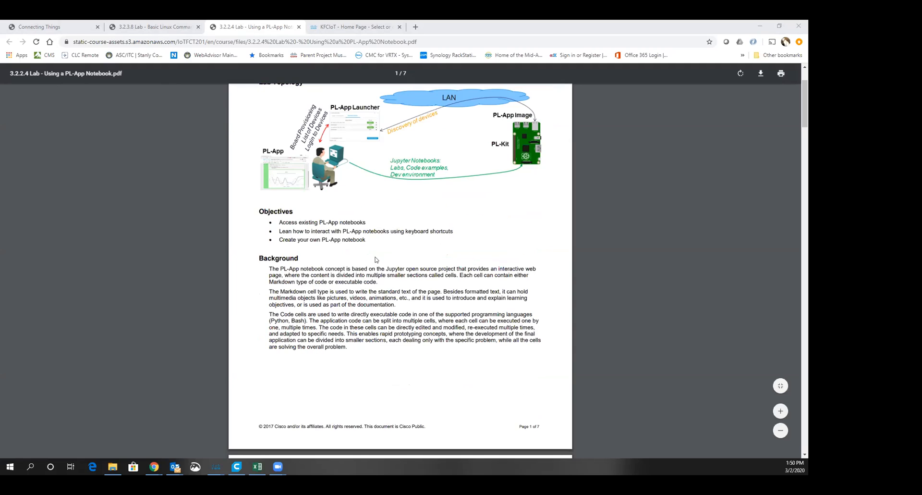
scroll(down, 3)
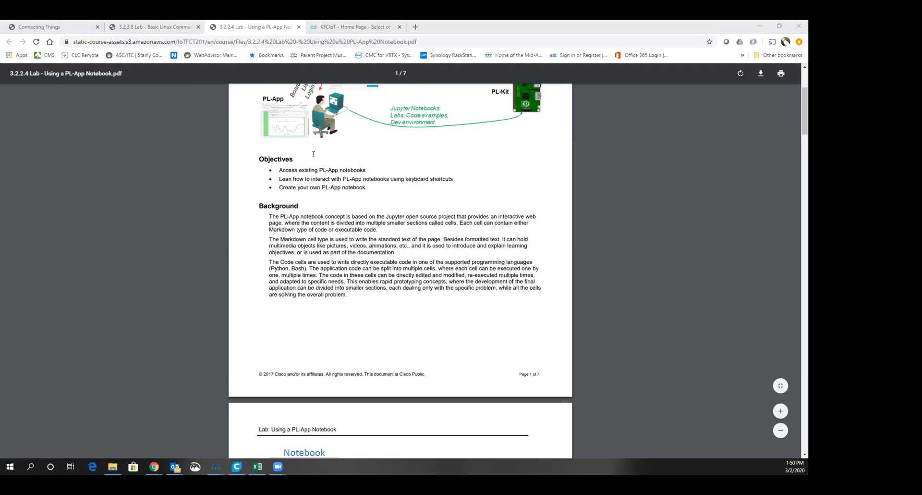
scroll(down, 3)
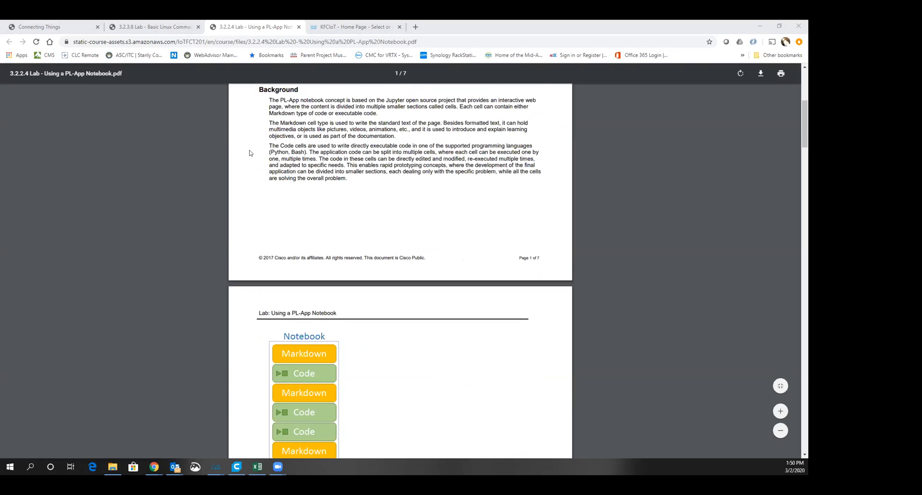
mouse_move(524, 91)
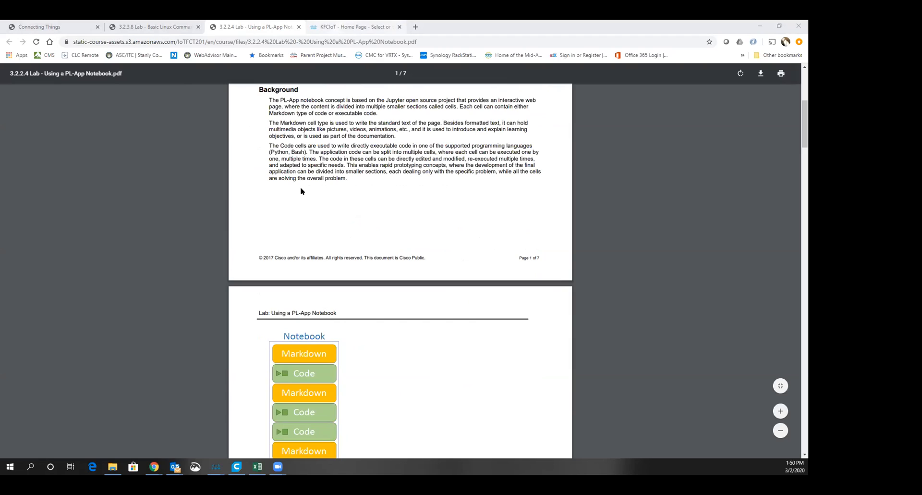
click(356, 27)
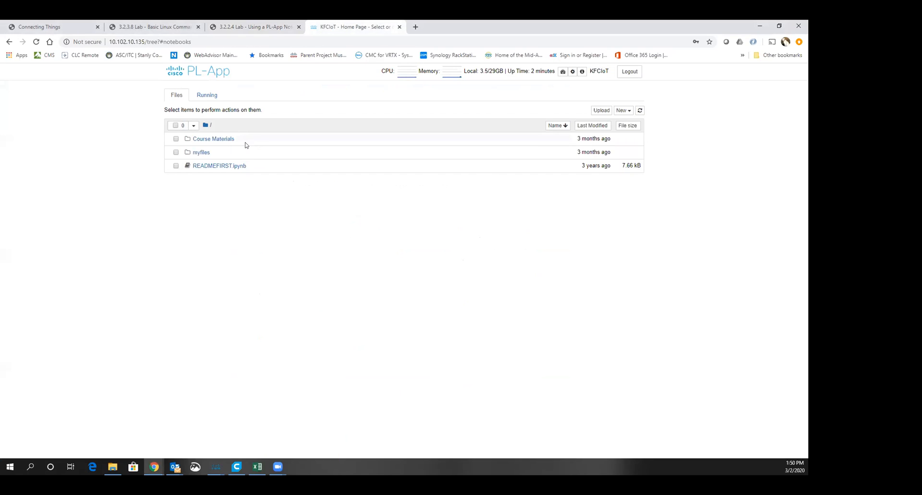
mouse_move(244, 24)
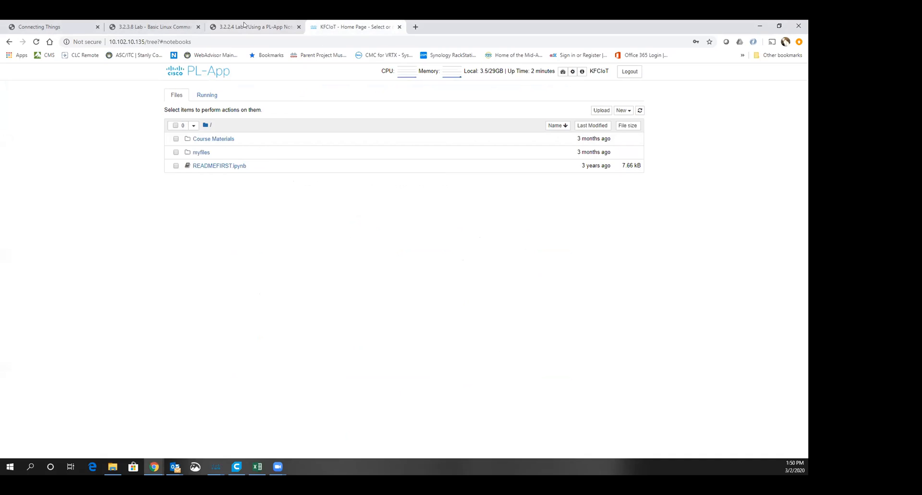
click(257, 27)
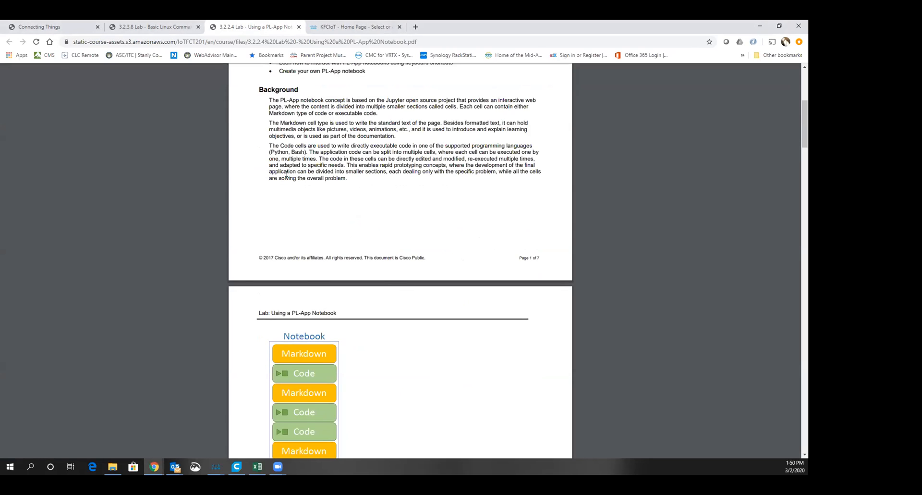
Continue scrolling the PDF to 'Step 2: Access a PL-App Notebook', glancing at PL-App once more
scroll(down, 3)
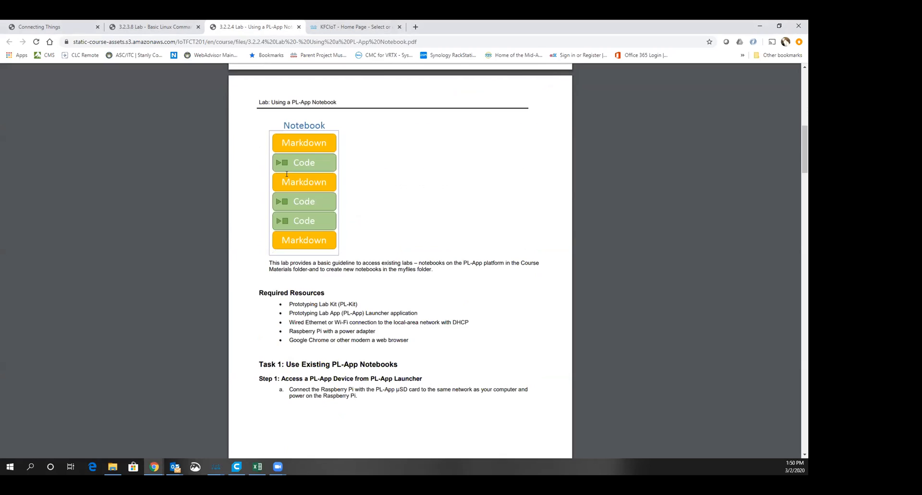
scroll(down, 3)
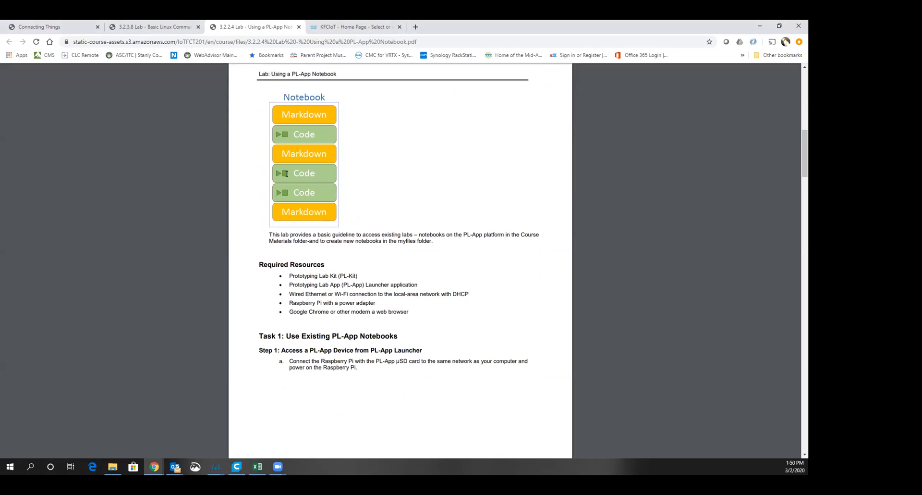
scroll(down, 3)
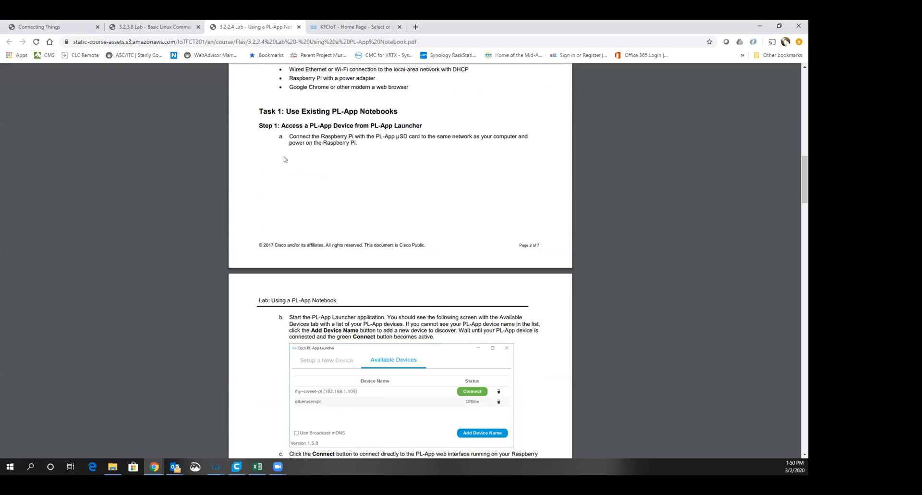
scroll(down, 3)
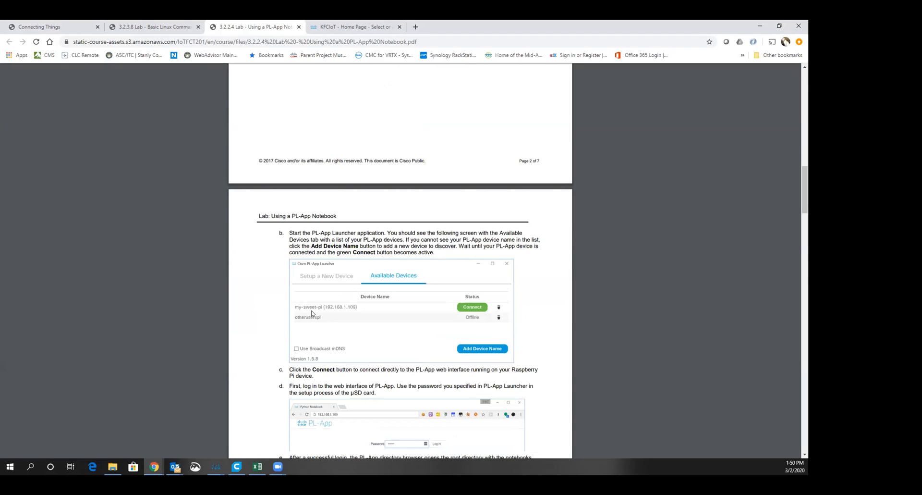
click(357, 27)
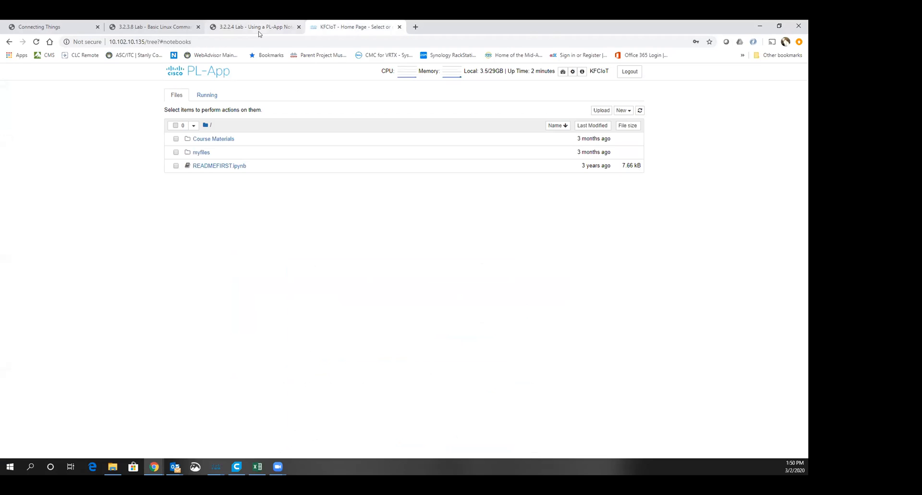
click(258, 27)
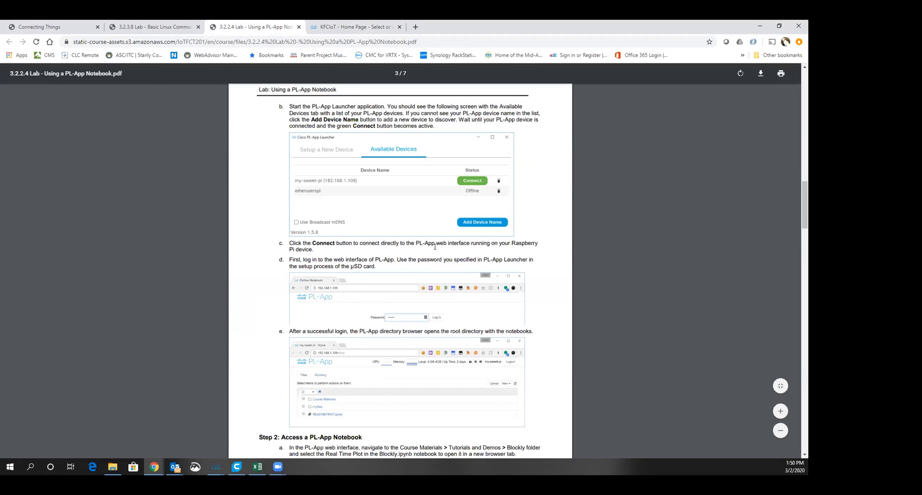
scroll(down, 3)
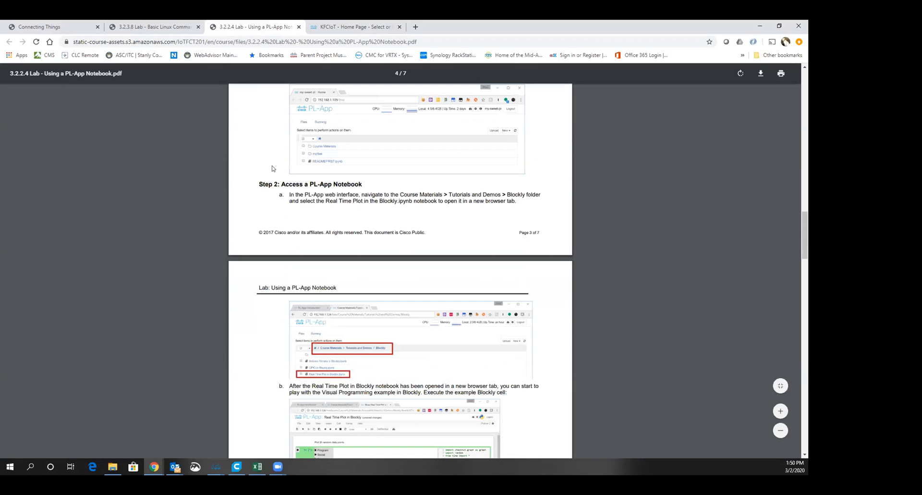
scroll(down, 3)
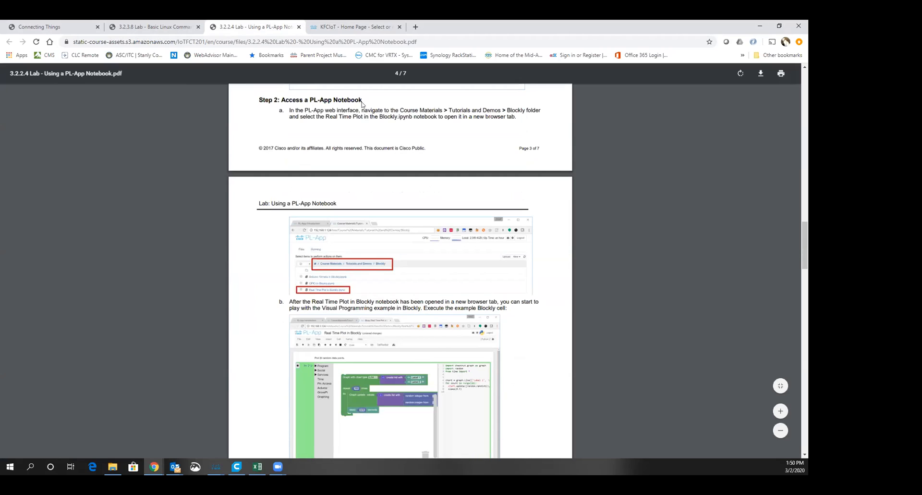
mouse_move(528, 112)
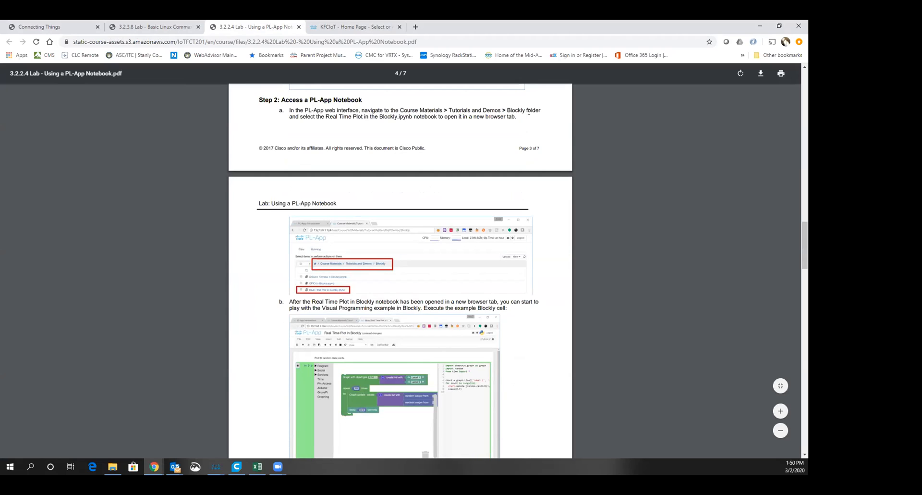
Navigate Course Materials > Tutorials and Demos > Blockly, checking the lab PDF along the way
click(353, 27)
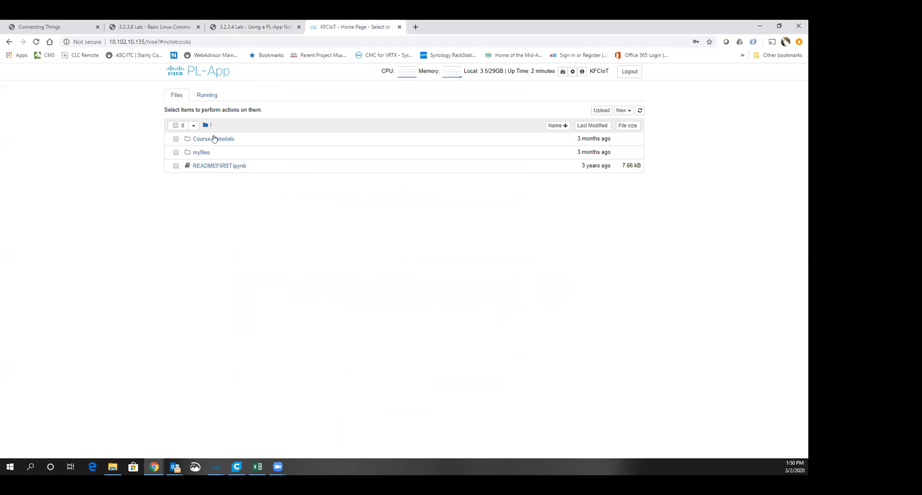
click(213, 140)
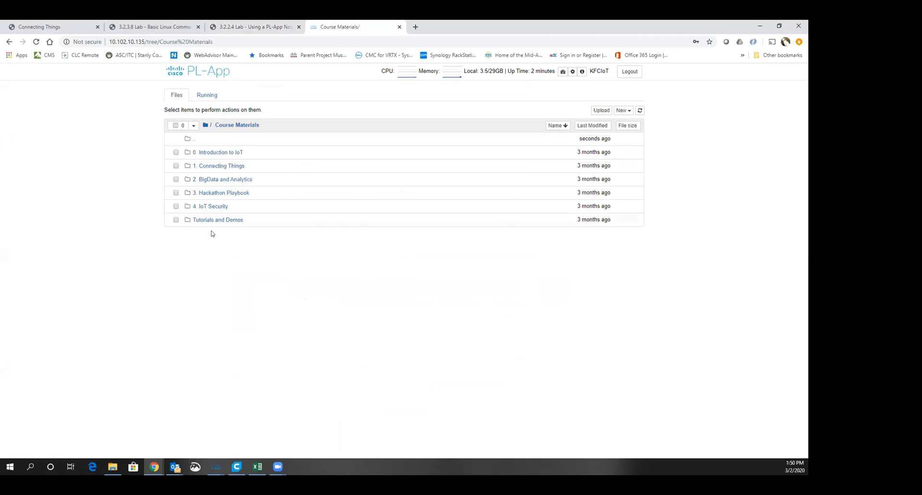
click(217, 220)
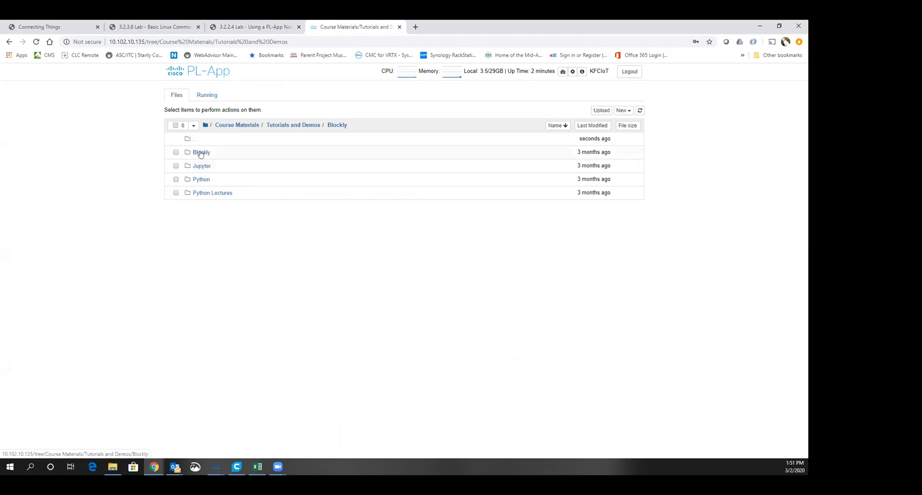
click(201, 153)
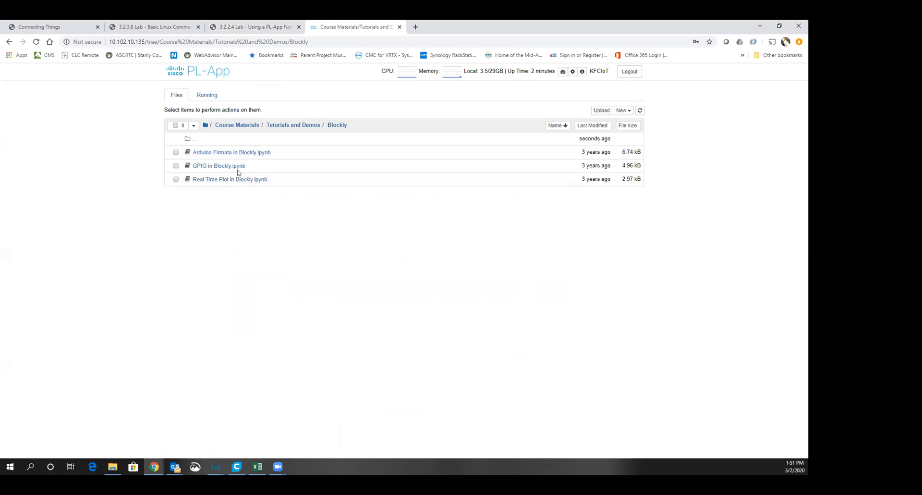
click(258, 27)
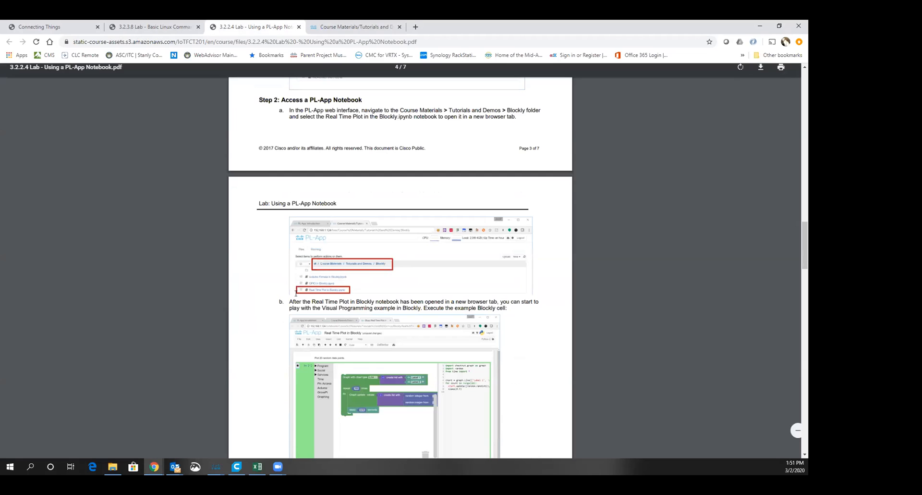
scroll(down, 3)
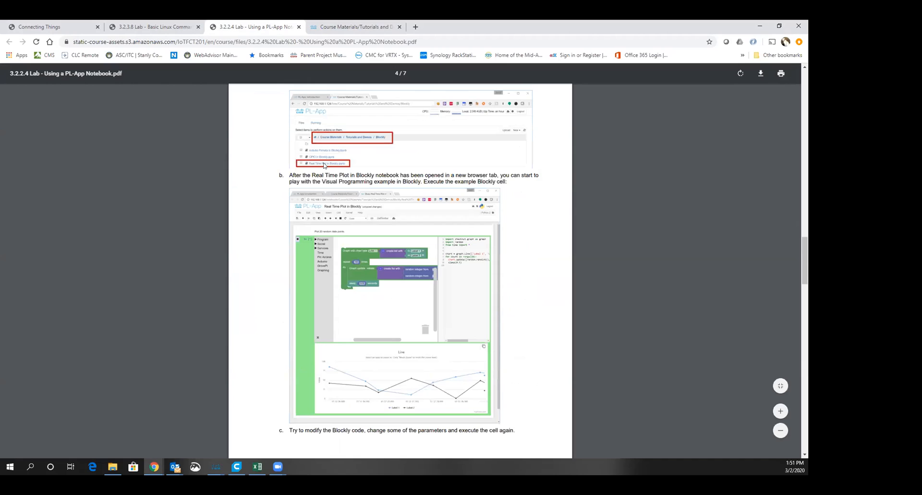
click(353, 26)
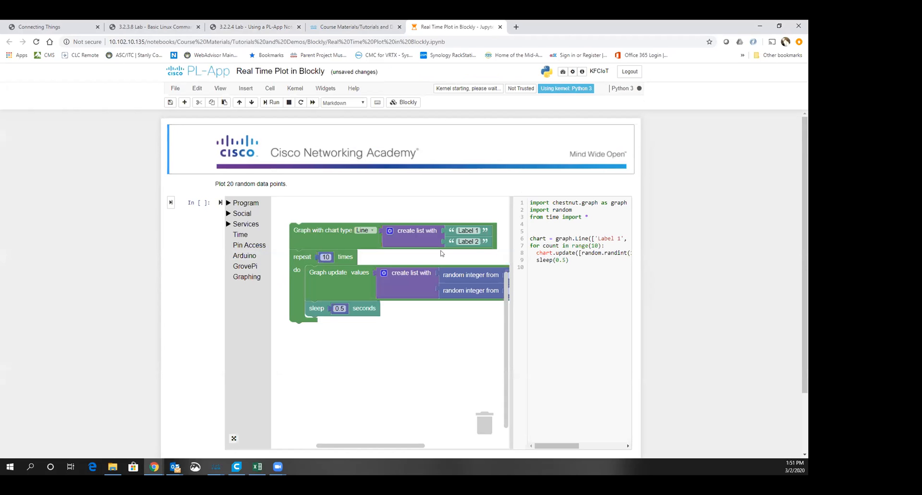
Scroll the Real Time Plot in Blockly notebook down to its Blockly cell
scroll(down, 3)
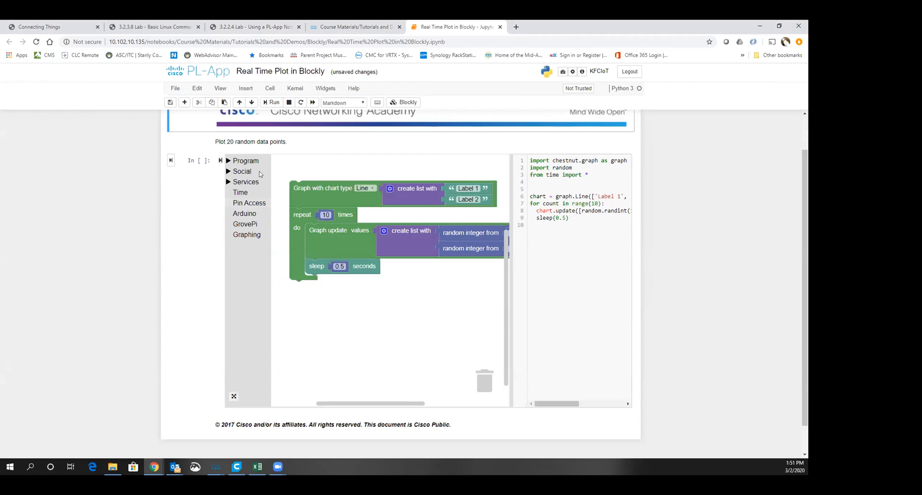
mouse_move(402, 181)
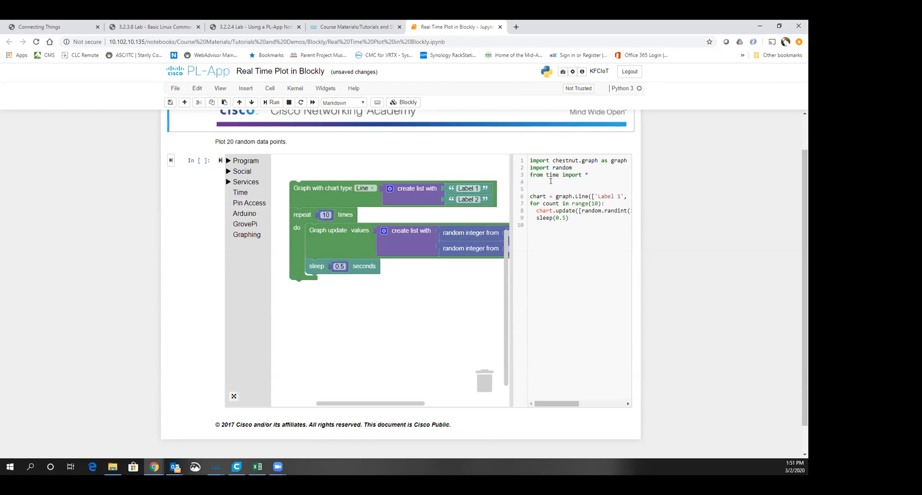
mouse_move(389, 75)
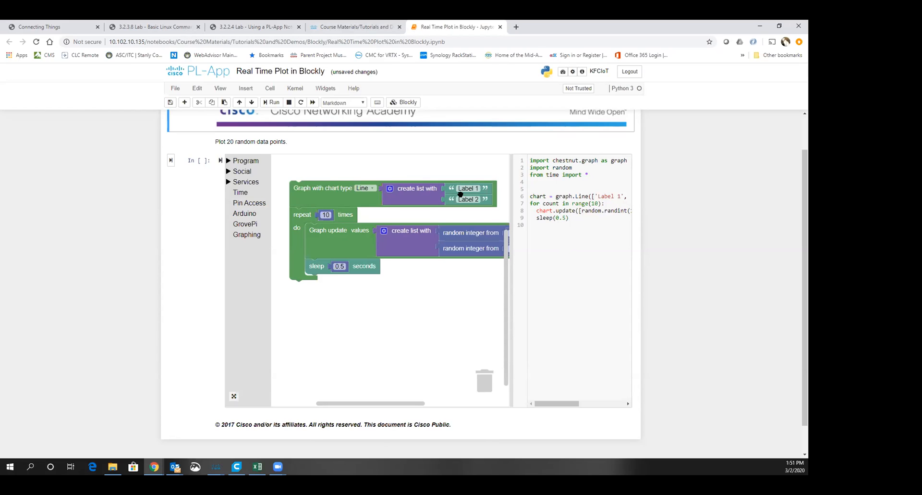
mouse_move(219, 18)
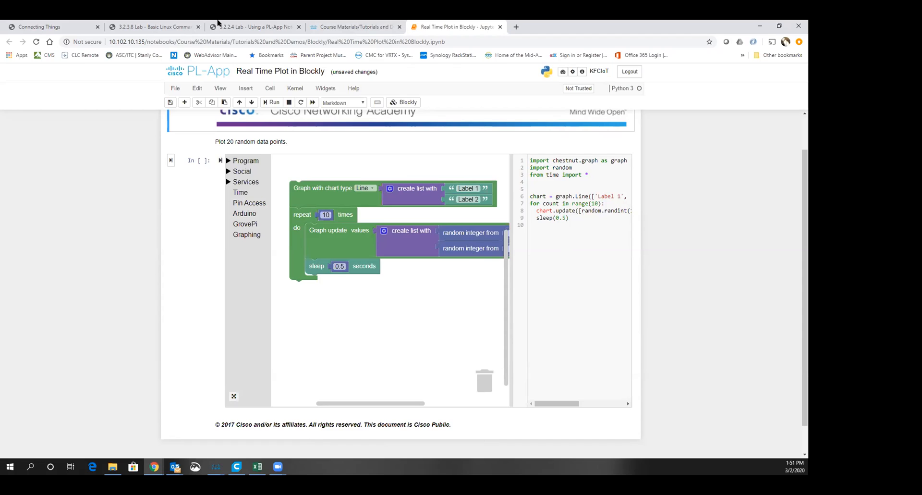
click(245, 27)
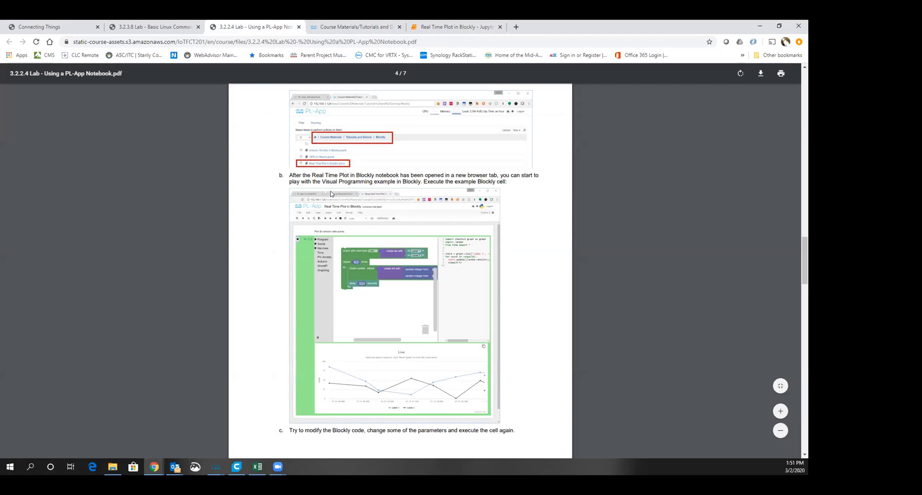
click(456, 27)
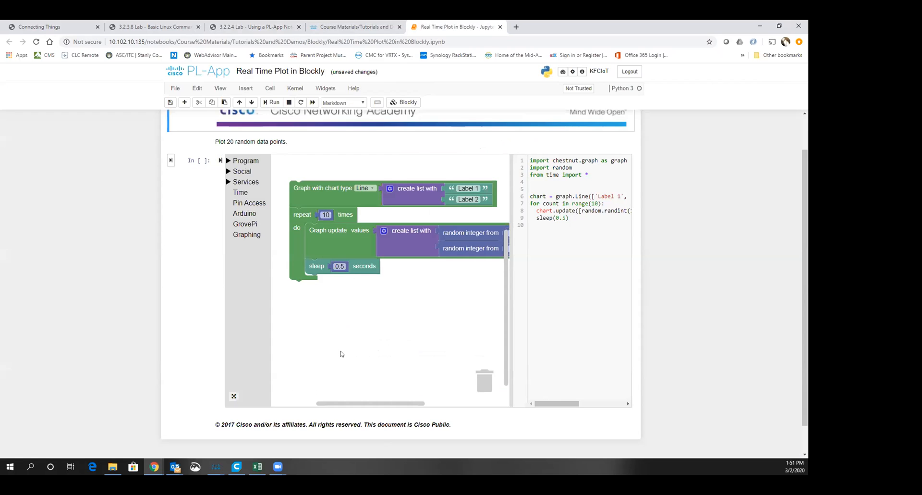
scroll(down, 3)
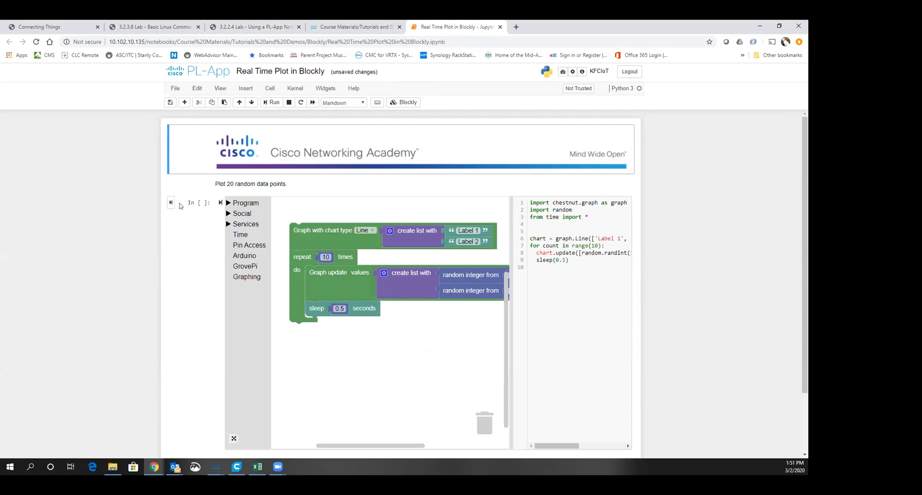
Run the Blockly cell to draw the live line chart and scroll the code pane to read the generated code
click(271, 102)
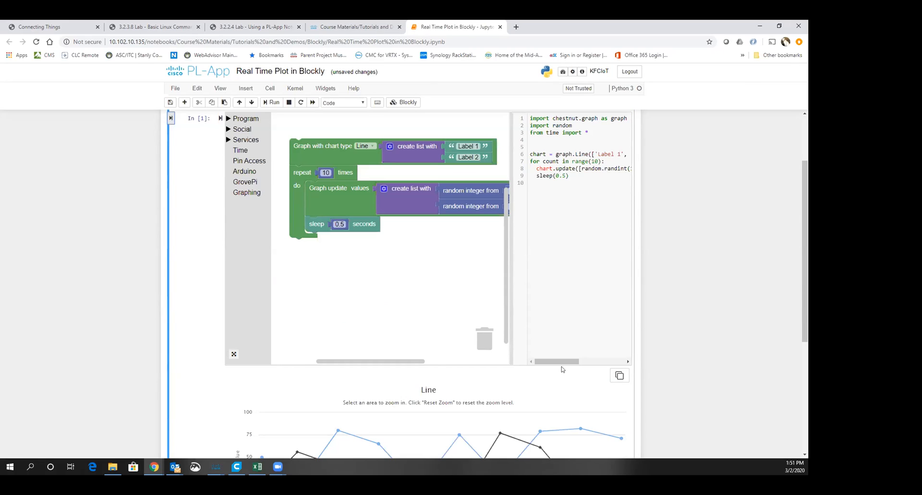
drag(557, 361, 585, 360)
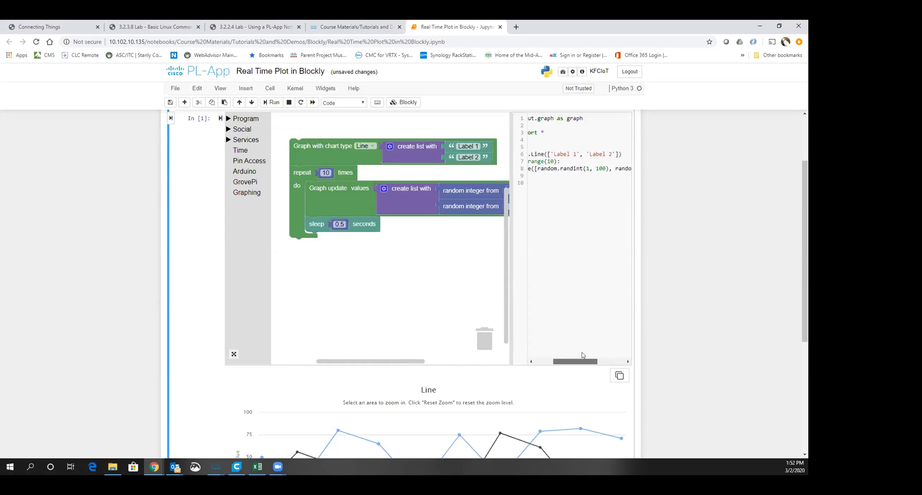
scroll(right, 3)
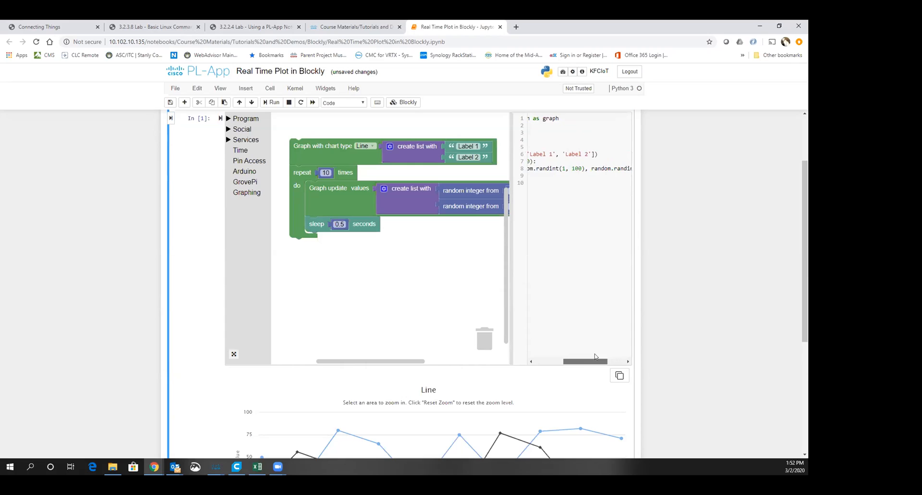
scroll(left, 3)
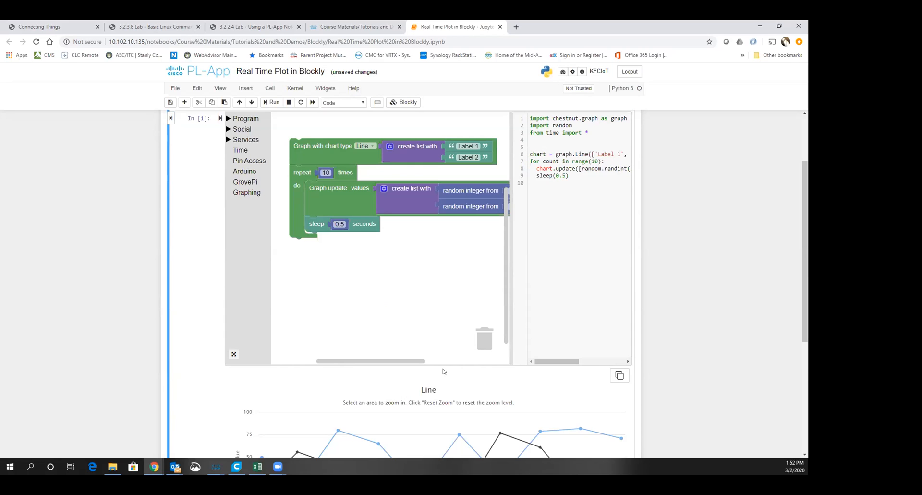
scroll(down, 3)
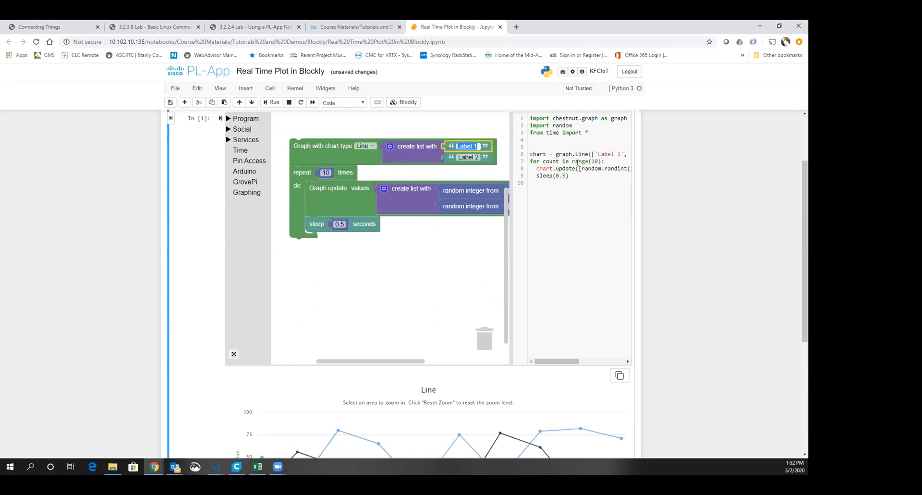
mouse_move(484, 198)
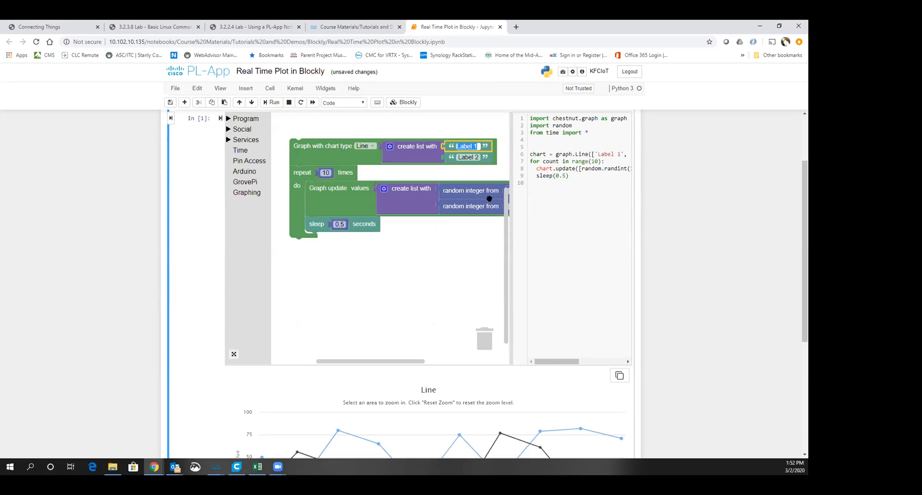
mouse_move(445, 360)
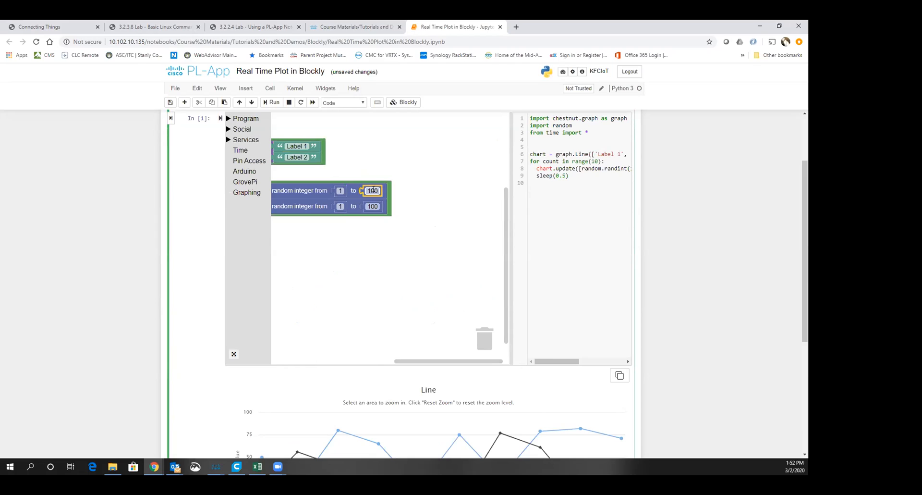
Set the first random integer block's upper value to 500 and run the cell to plot a fresh chart
text(6)
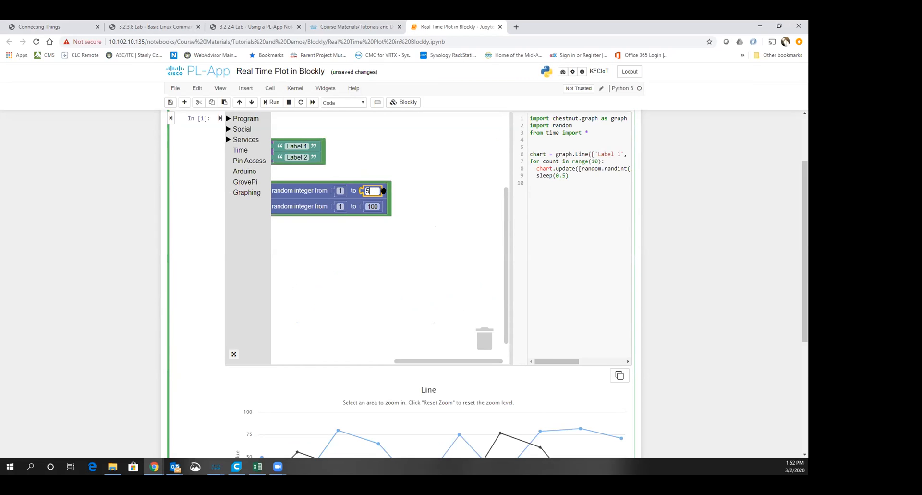
text(500)
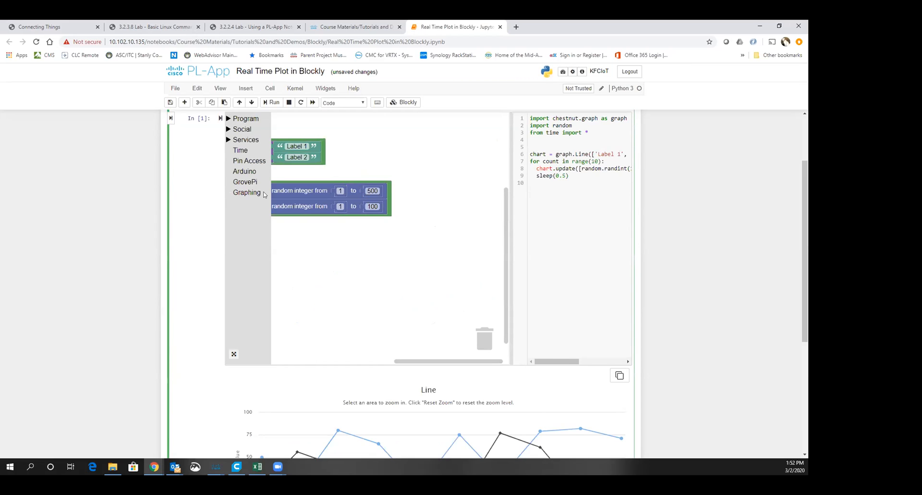
click(271, 103)
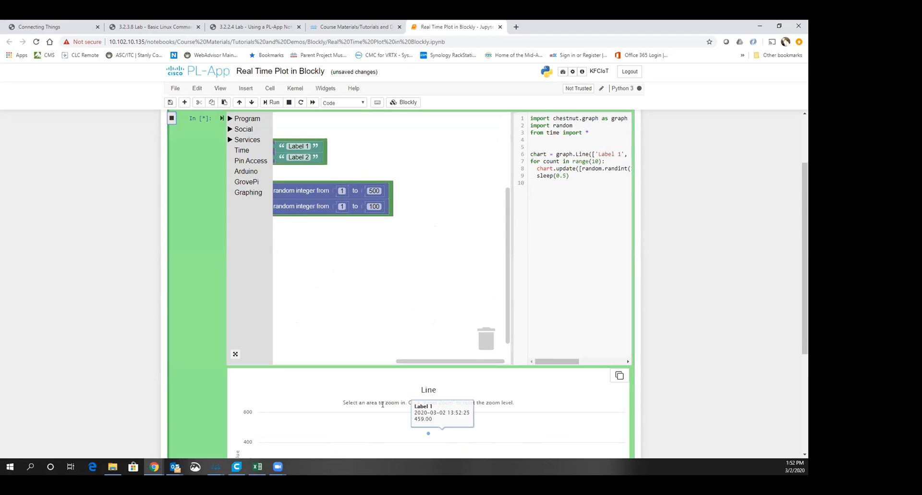
scroll(down, 3)
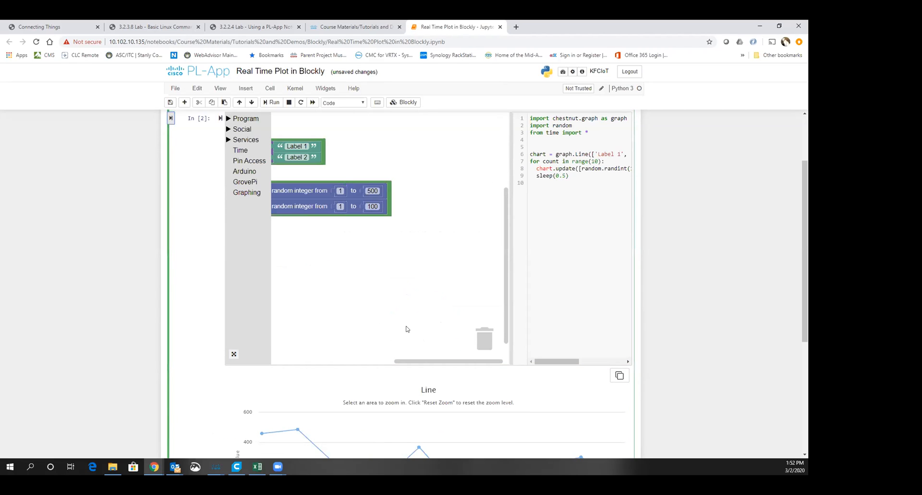
scroll(down, 3)
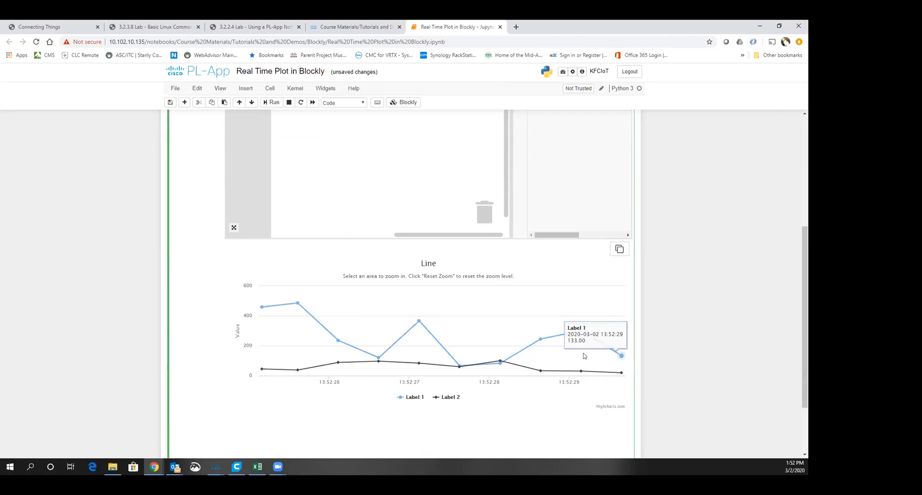
mouse_move(540, 371)
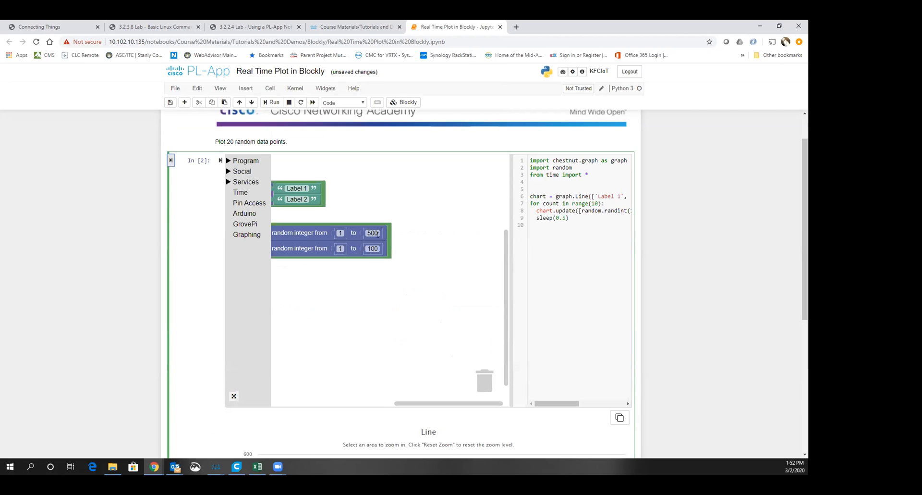
Run the plotting cell again for a third execution and review the new chart
click(271, 102)
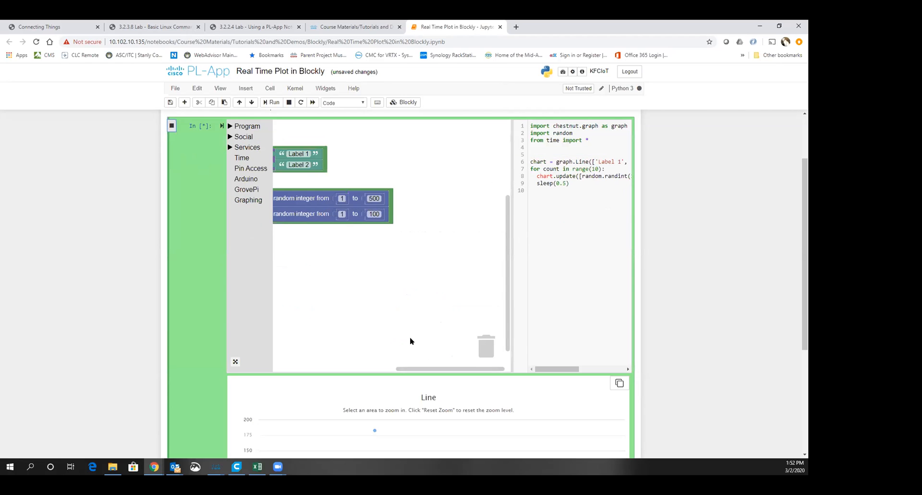
scroll(down, 3)
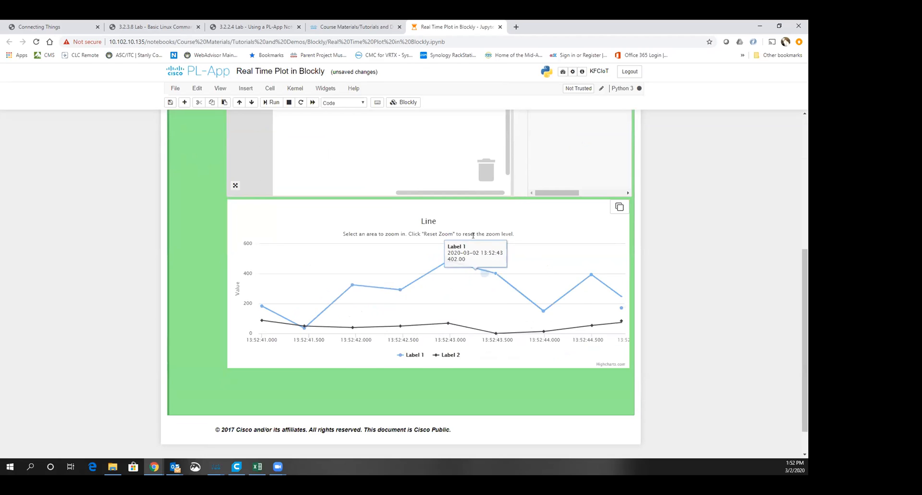
scroll(up, 3)
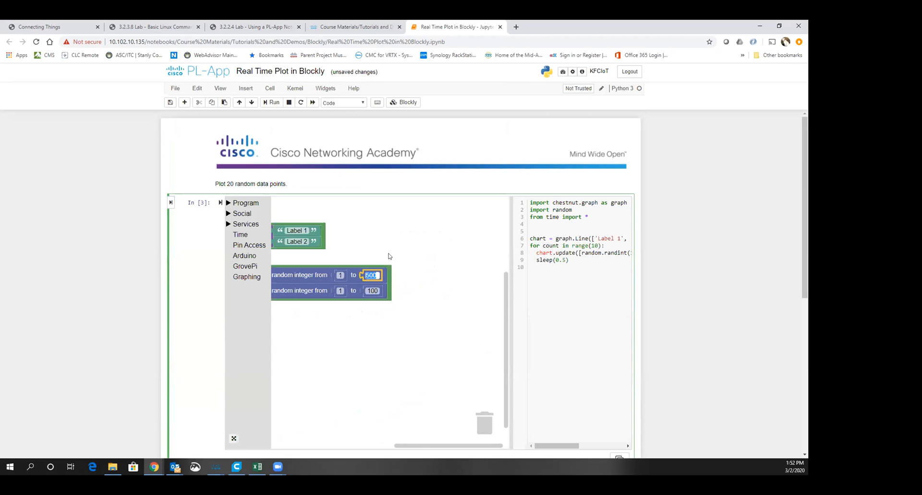
Set the random ranges to 1–100 and 1–500 and run the cell a fourth time to replot
text(100)
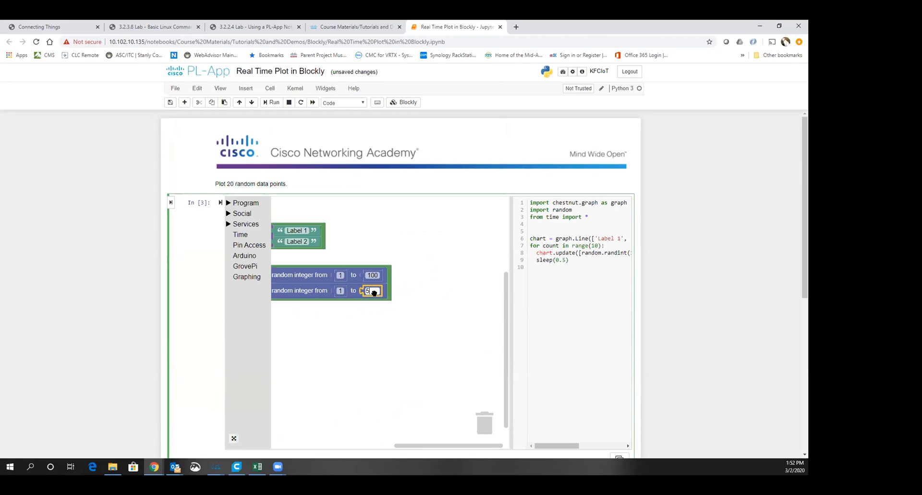
text(500)
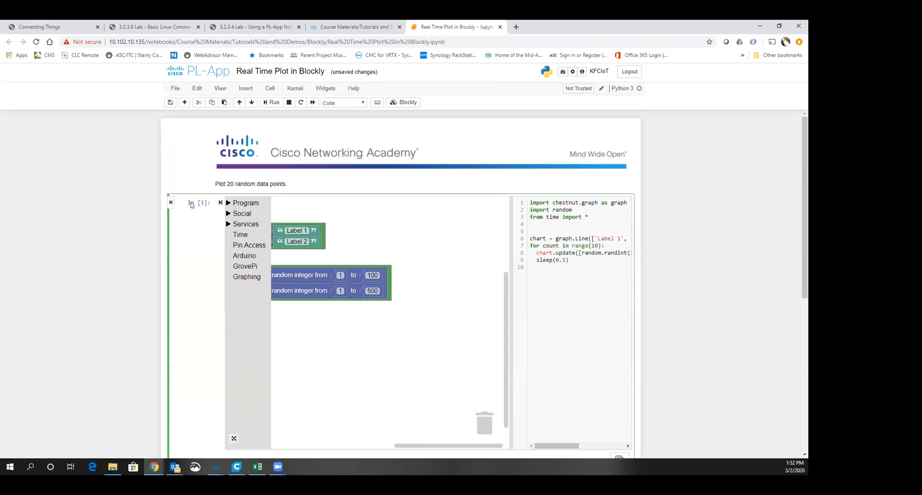
click(271, 102)
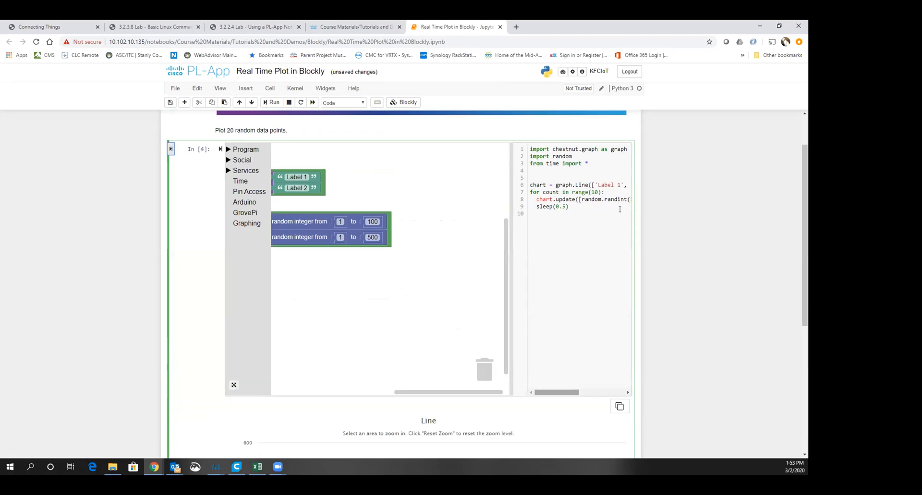
mouse_move(558, 254)
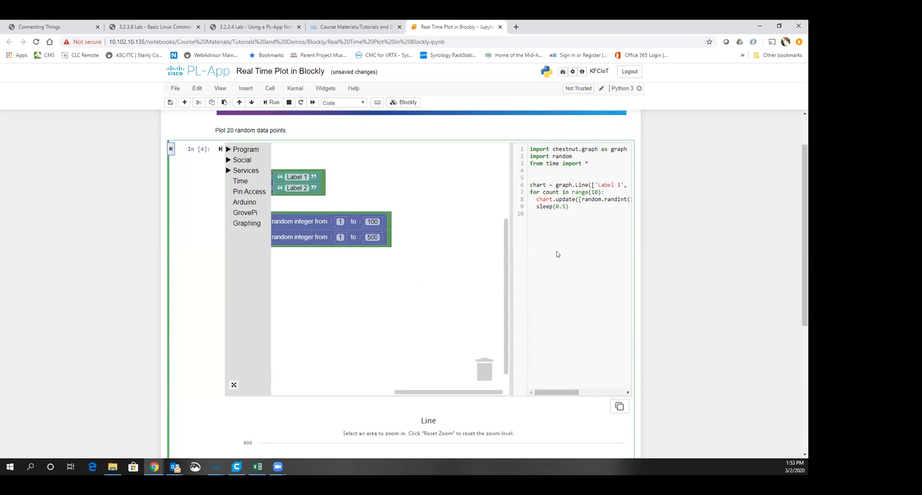
scroll(down, 3)
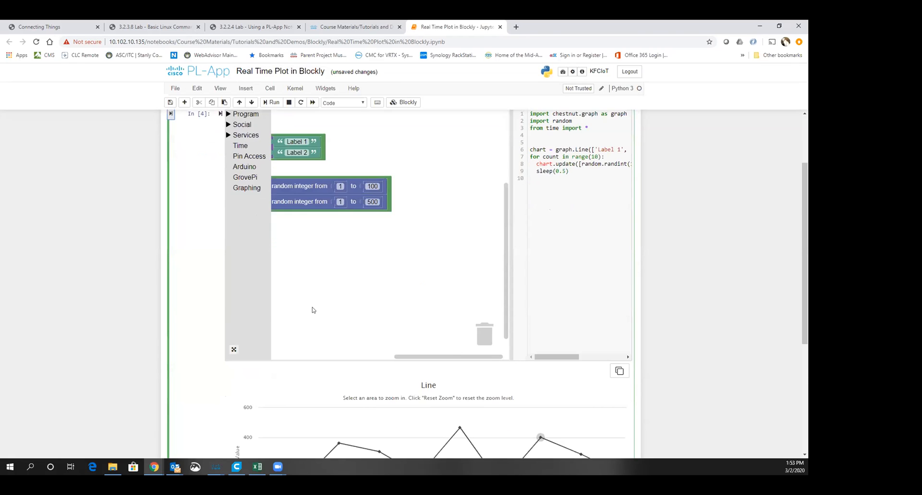
scroll(down, 3)
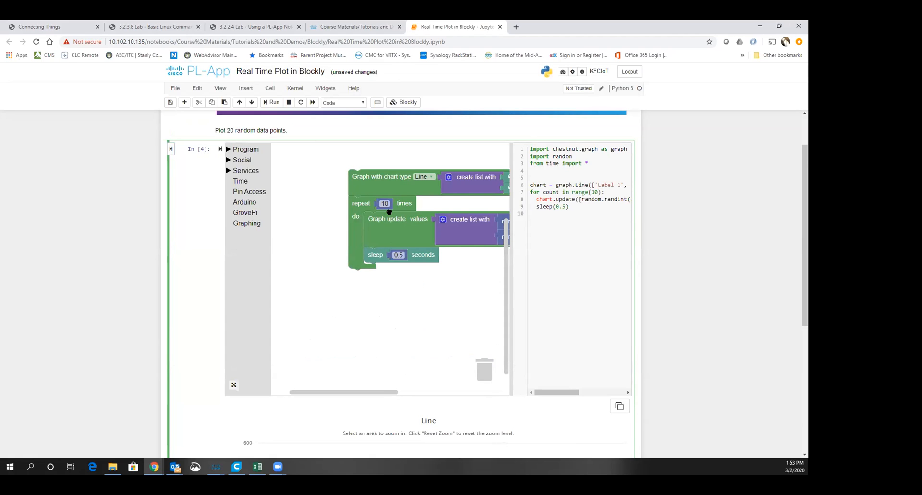
Change the repeat block from 10 to 100 times and view the longer two-series chart
click(385, 204)
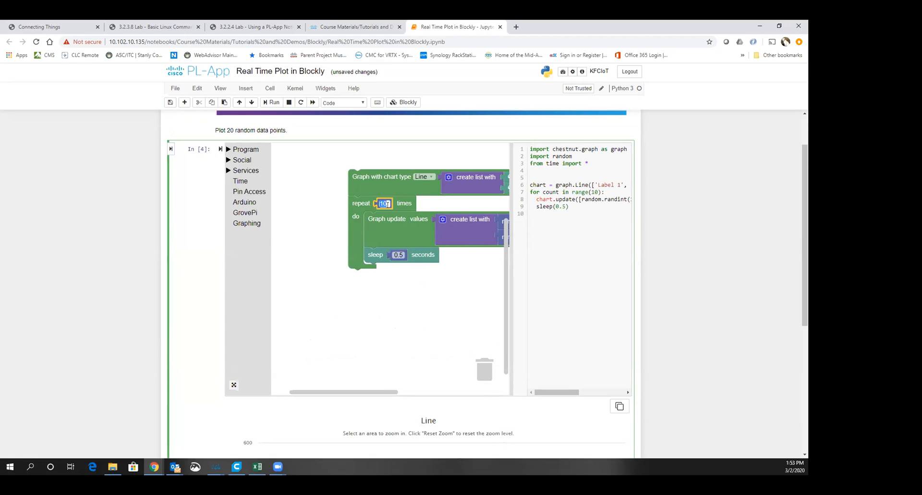
text(100)
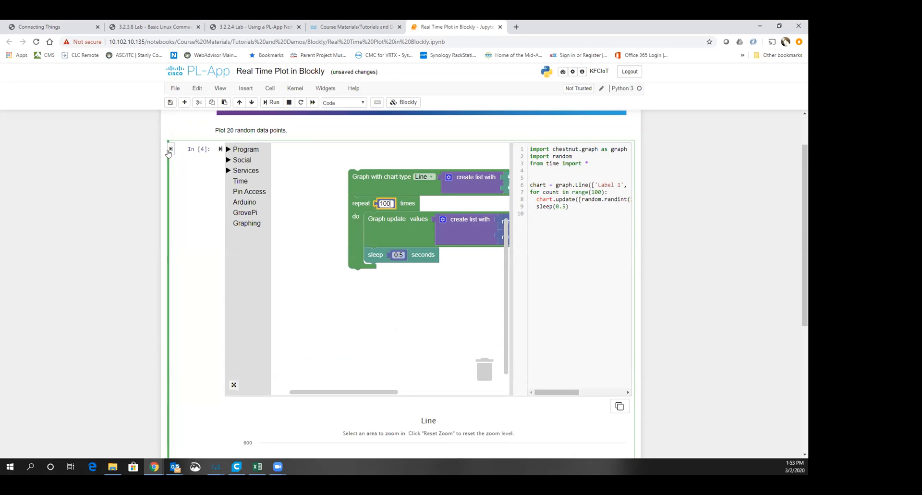
scroll(down, 3)
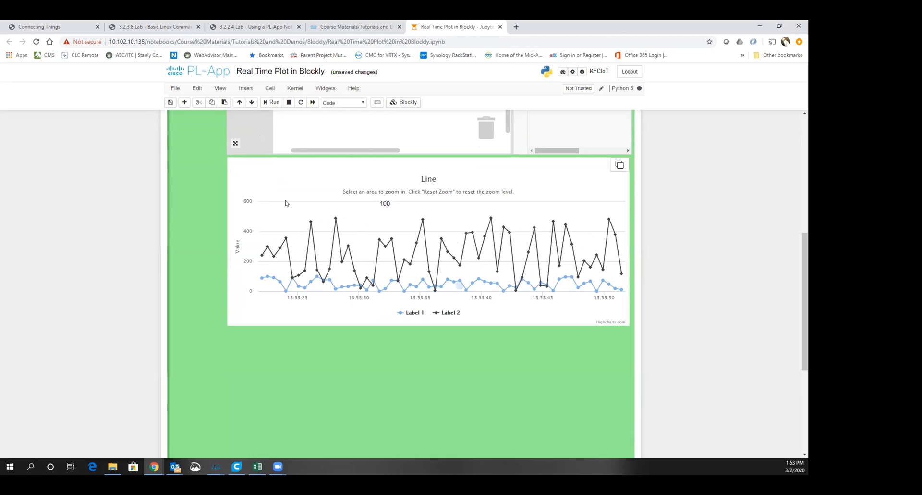
mouse_move(411, 241)
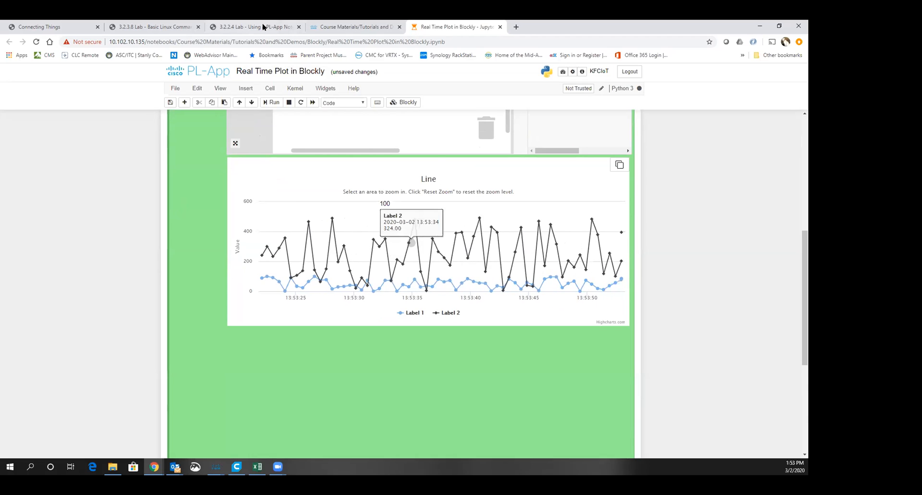
Scroll the lab PDF through pages 5–7 past Task 2 to the notes on the final page
click(253, 27)
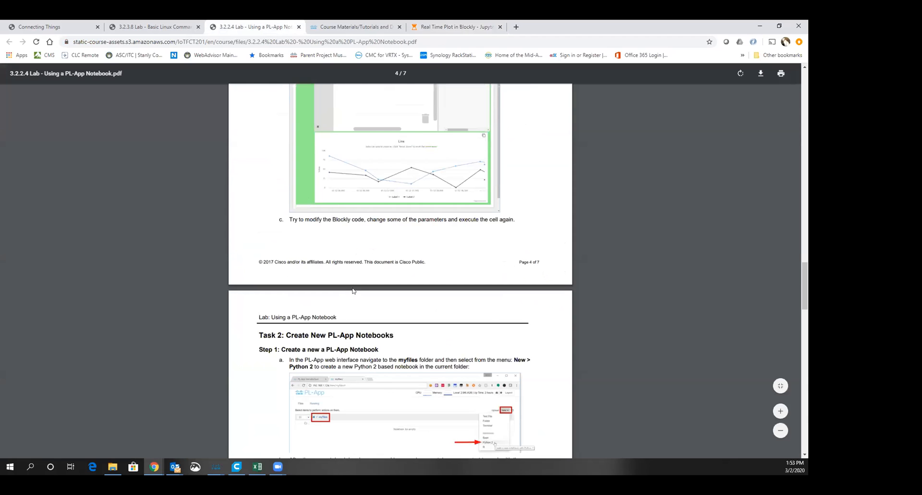
scroll(down, 3)
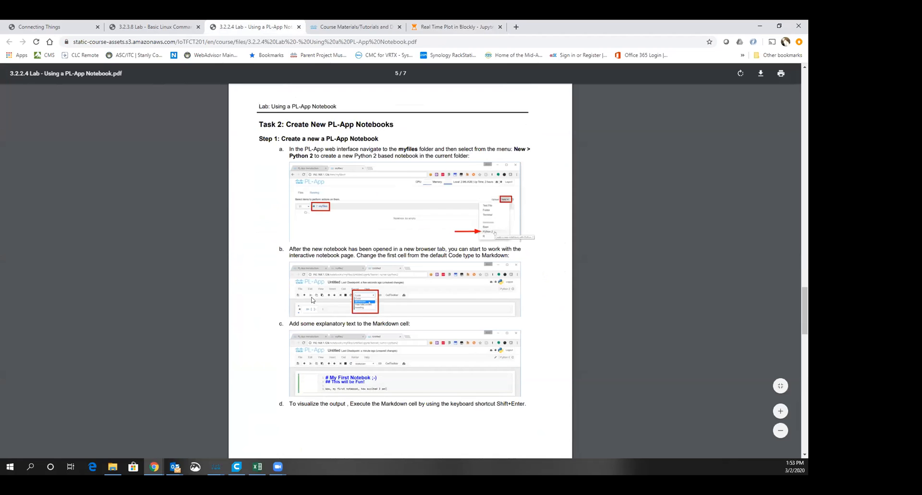
scroll(down, 3)
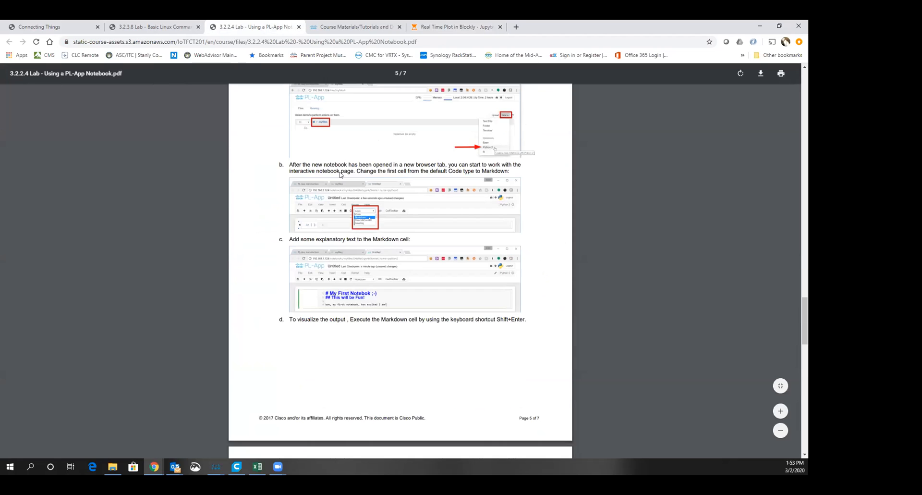
scroll(down, 3)
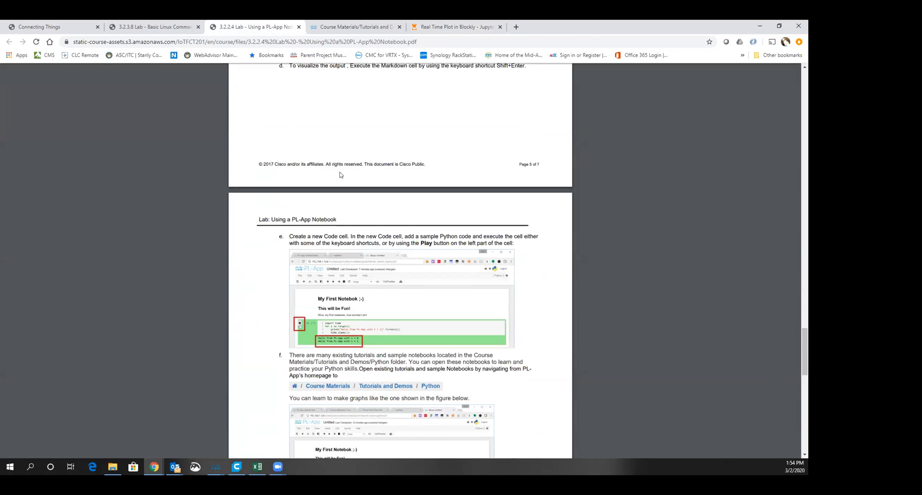
scroll(down, 3)
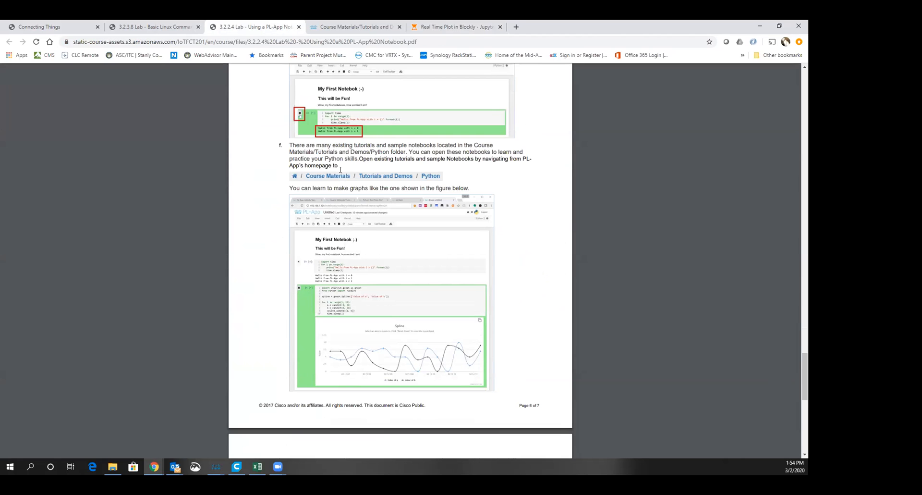
mouse_move(337, 147)
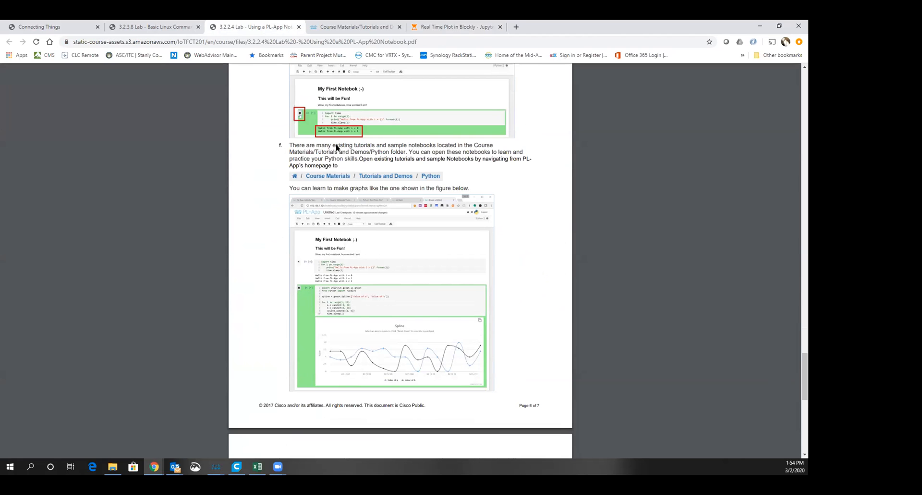
scroll(down, 3)
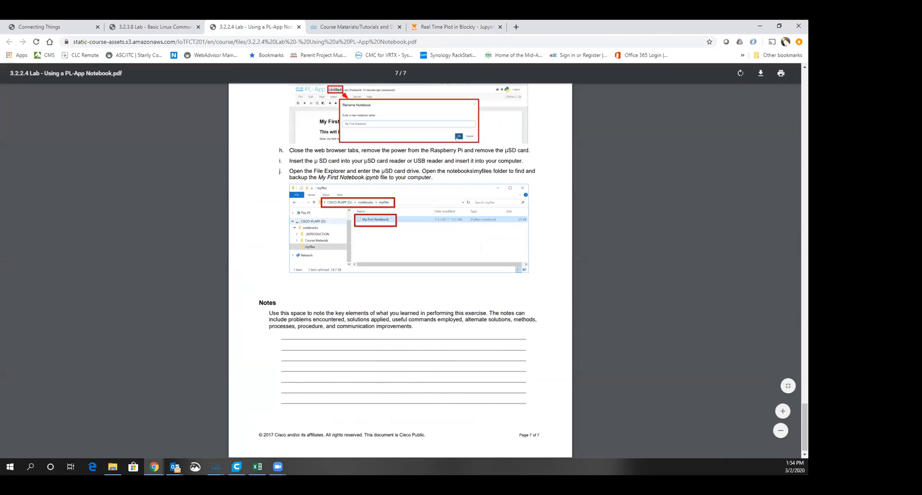
mouse_move(392, 255)
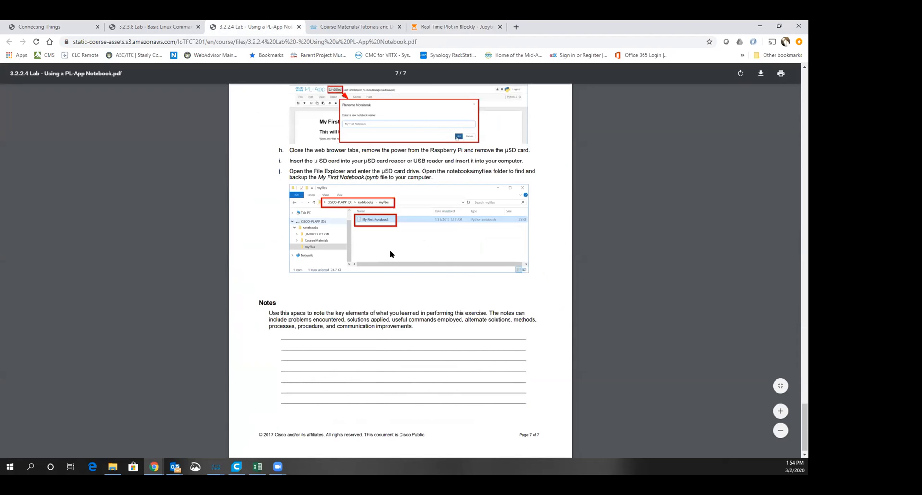